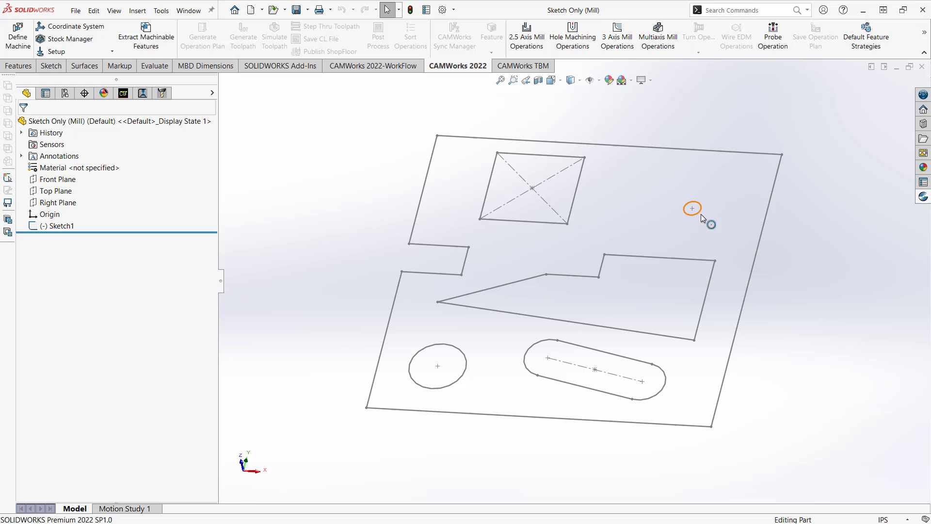
pyautogui.moveTo(320, 304)
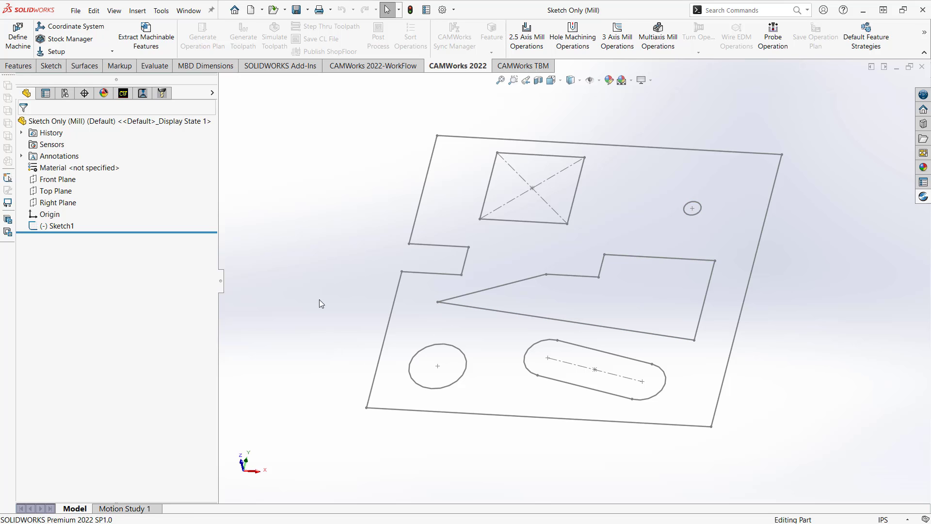
pyautogui.moveTo(313, 272)
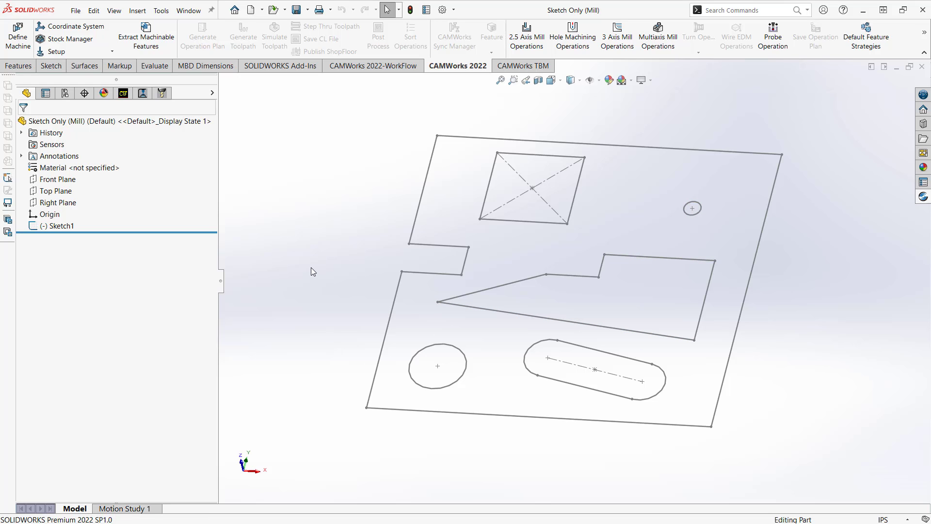
pyautogui.moveTo(264, 192)
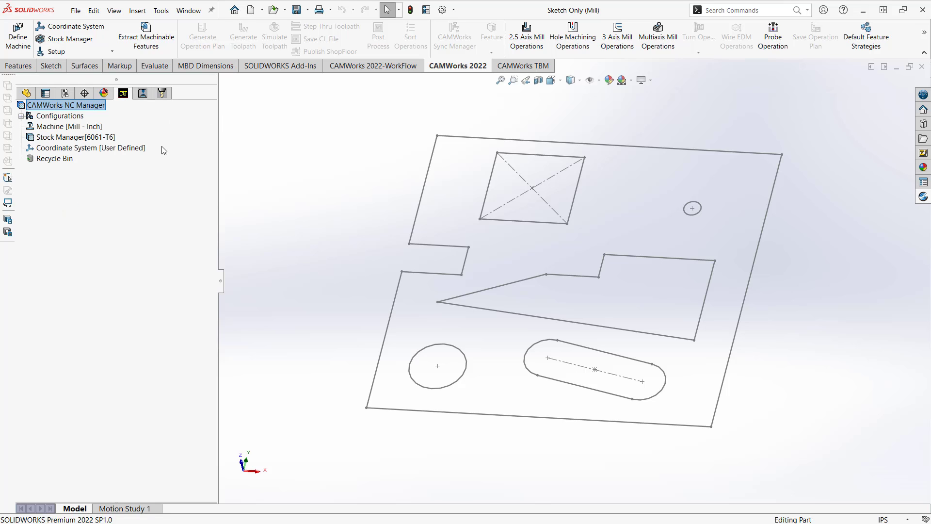
# Step: Start editing the fixture coordinate system and set its origin at Sketch1's lower-left corner
pyautogui.click(91, 148)
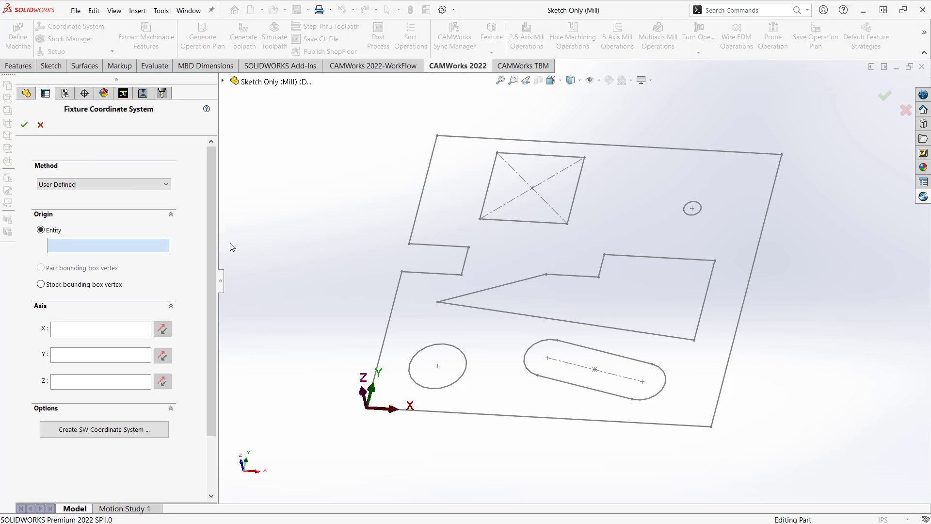
pyautogui.moveTo(332, 231)
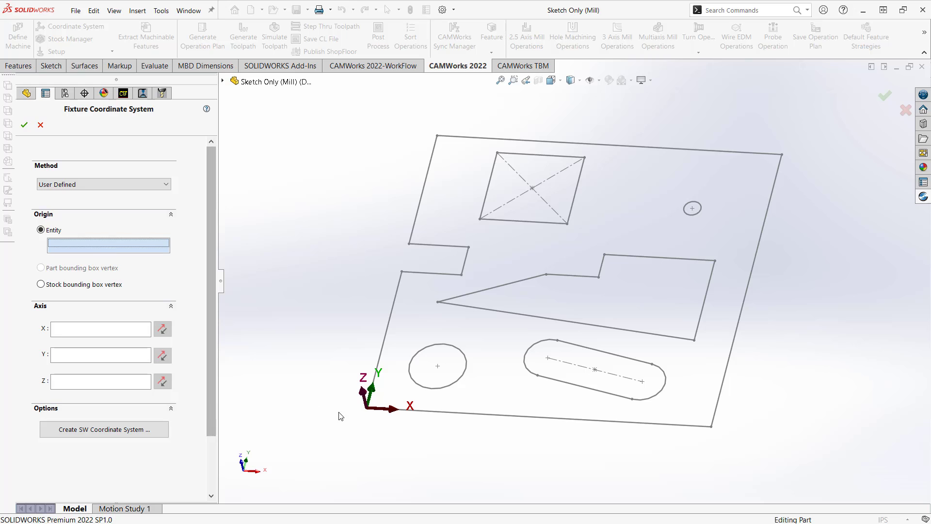
pyautogui.click(367, 408)
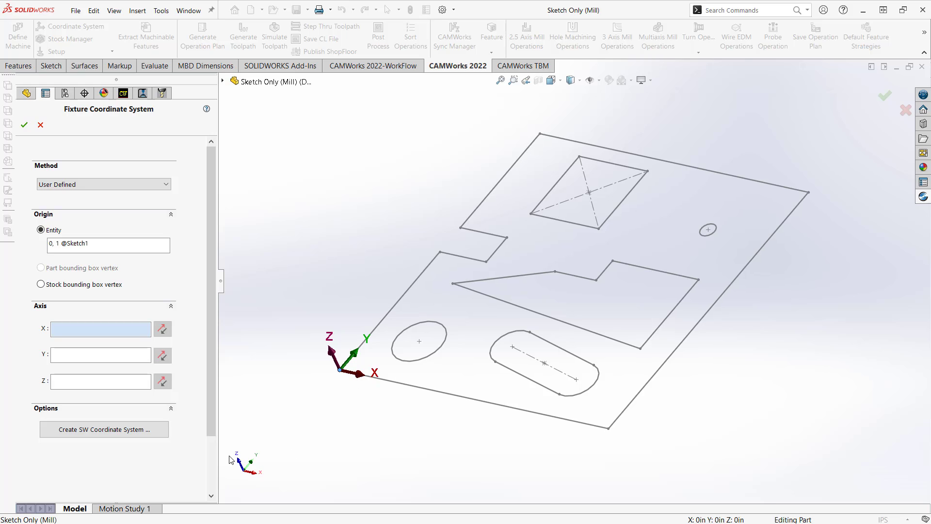
pyautogui.moveTo(340, 335)
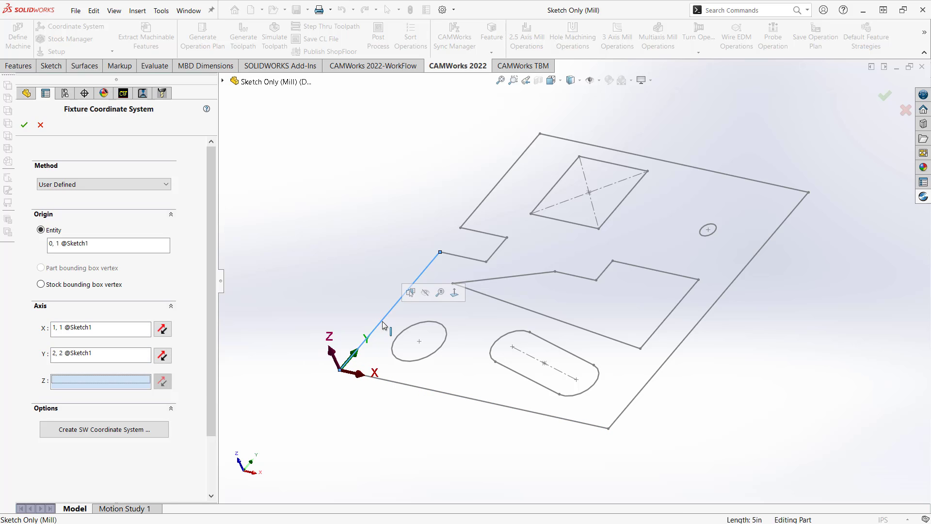
pyautogui.moveTo(321, 298)
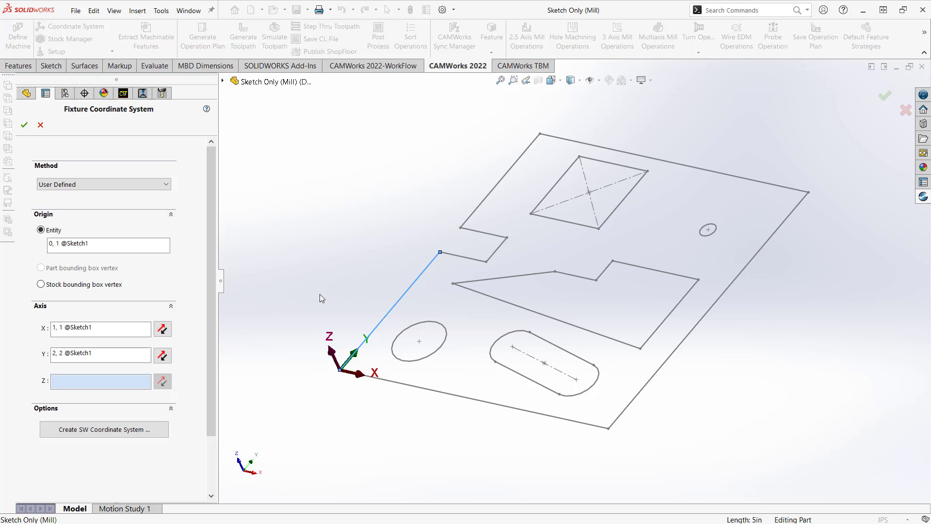
pyautogui.moveTo(358, 283)
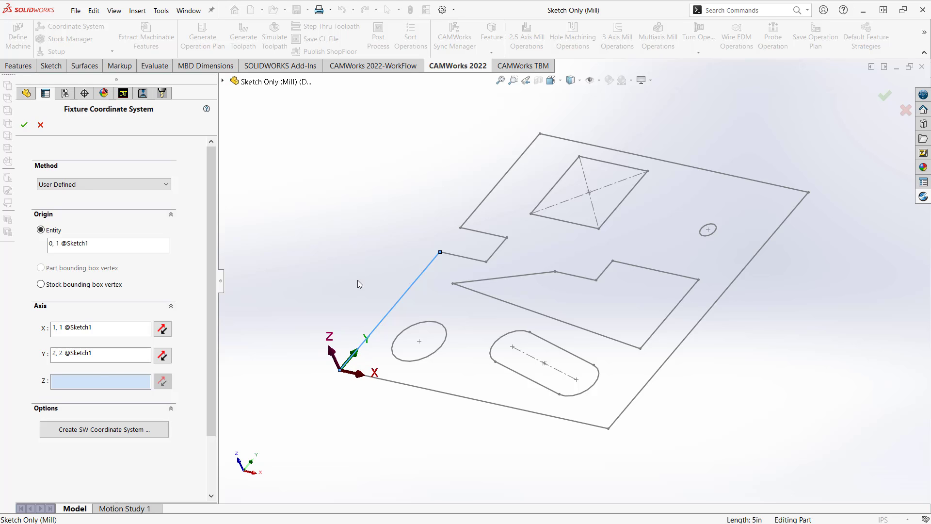
pyautogui.moveTo(183, 261)
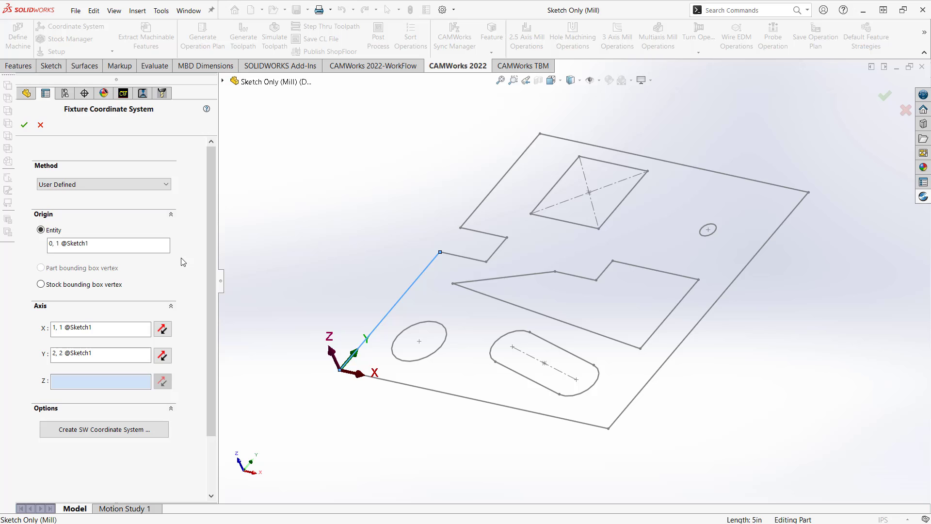
pyautogui.moveTo(339, 314)
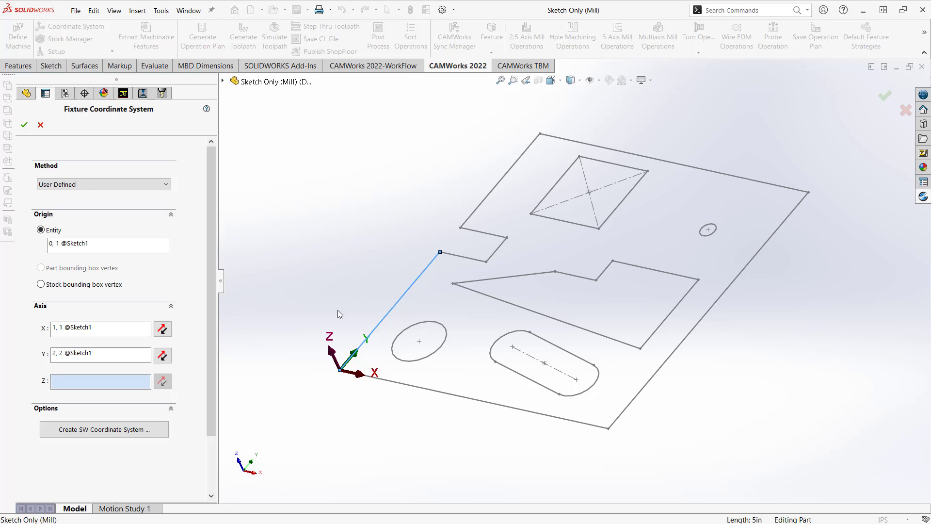
pyautogui.moveTo(146, 255)
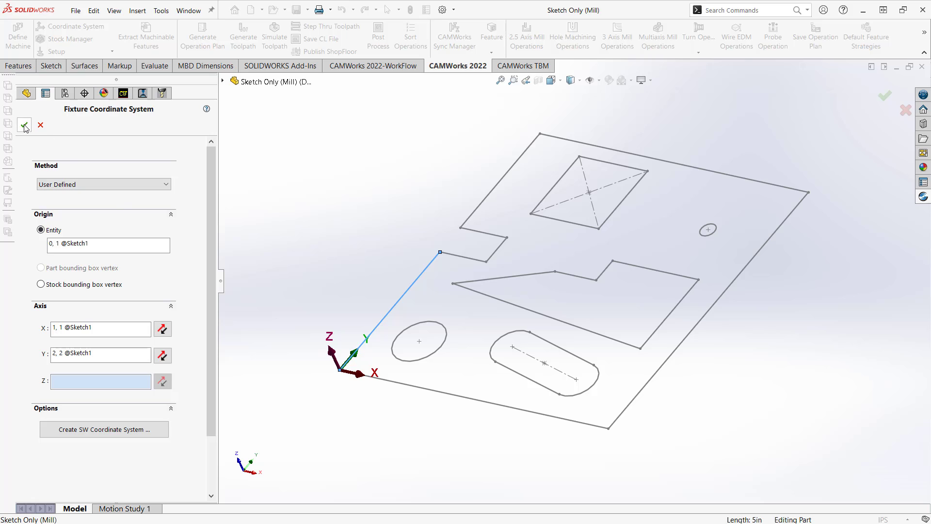
# Step: Apply the coordinate system and size the stock with X+ and Y+ 10 in, Z- 1 in
pyautogui.click(24, 125)
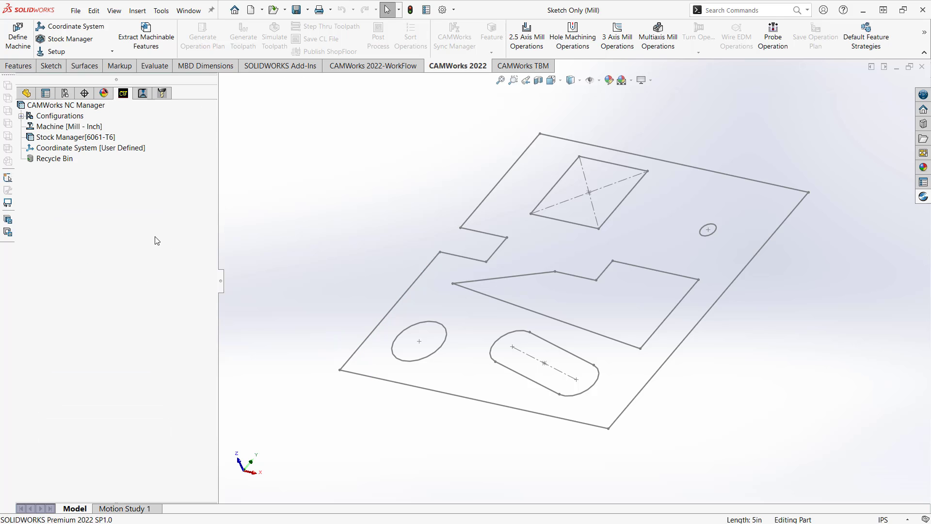
pyautogui.click(75, 137)
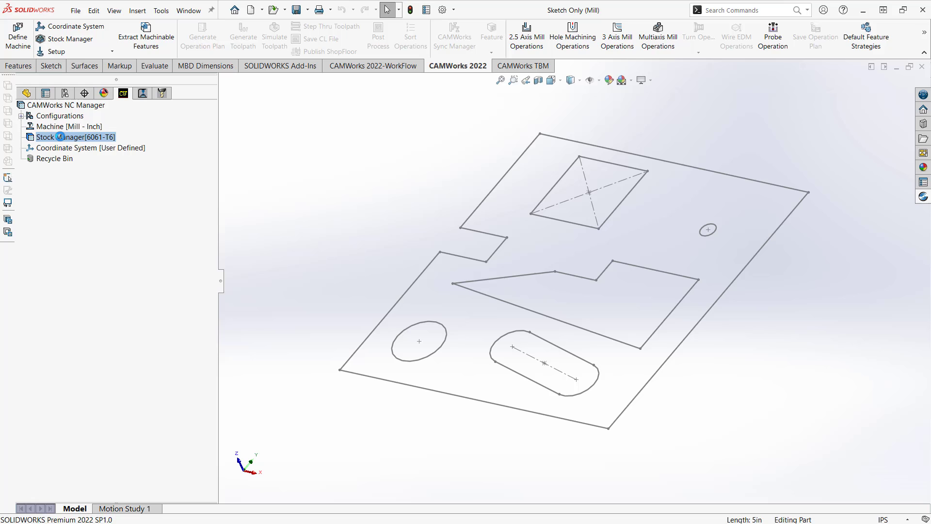
pyautogui.doubleClick(76, 137)
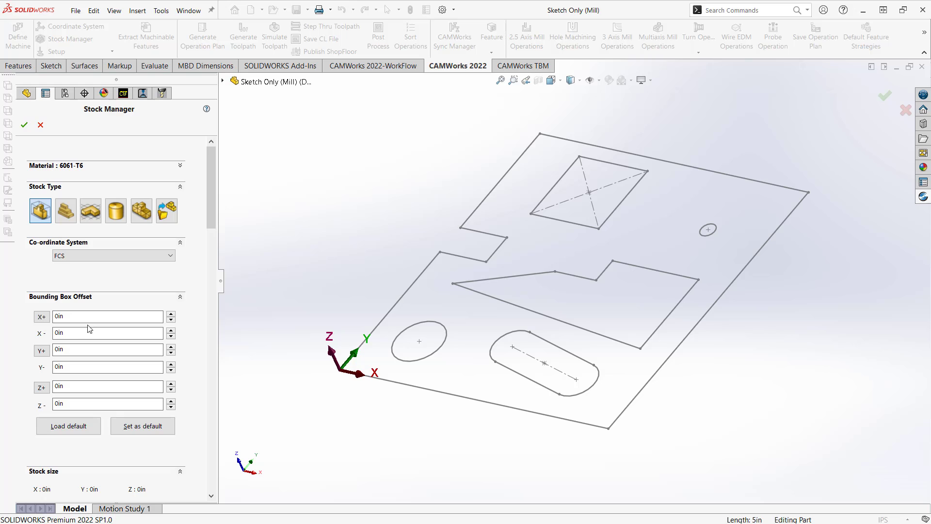
pyautogui.moveTo(401, 388)
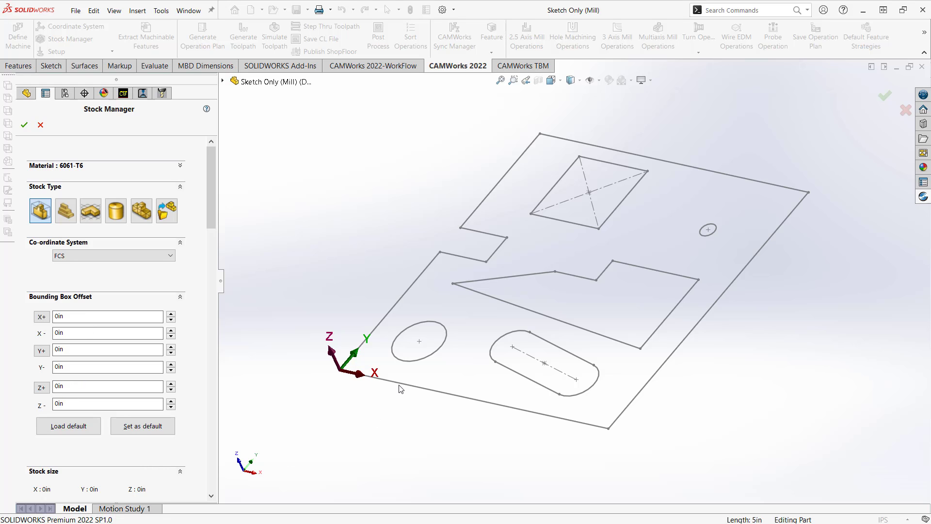
pyautogui.click(415, 386)
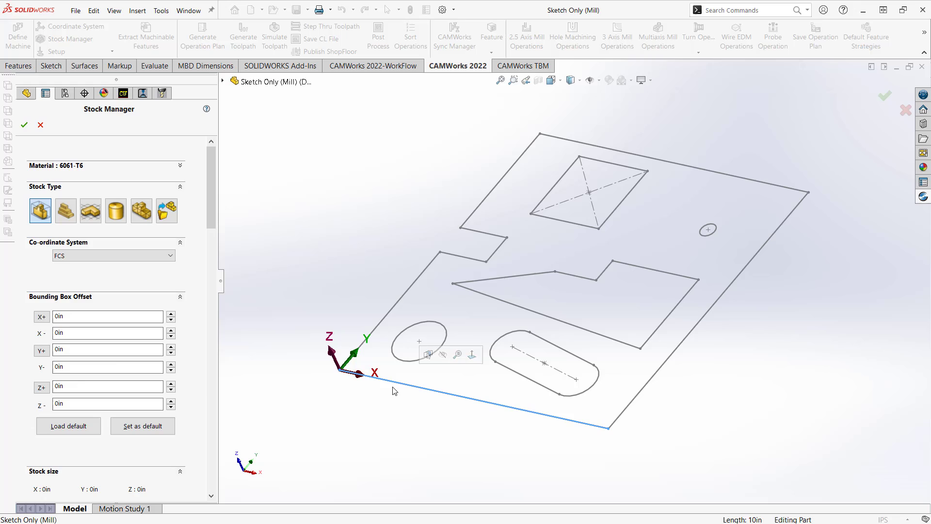
pyautogui.tripleClick(107, 316)
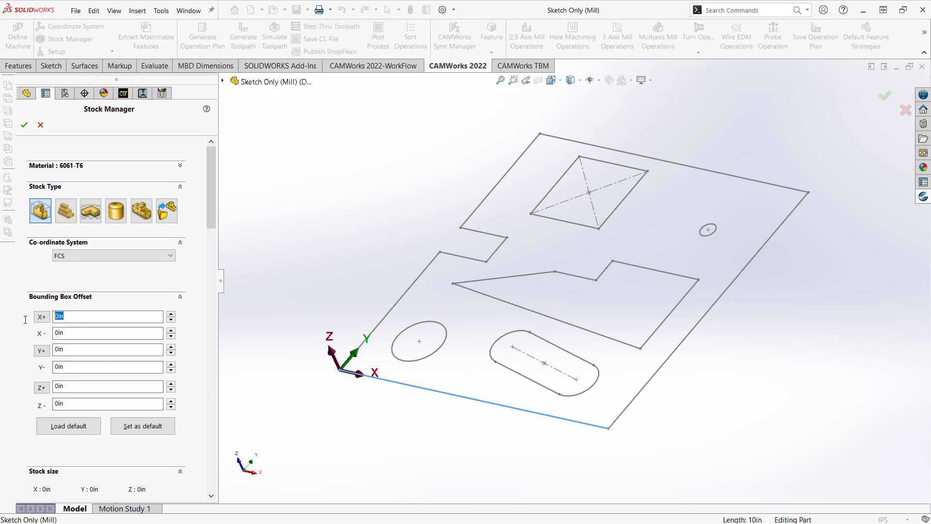
pyautogui.write('10')
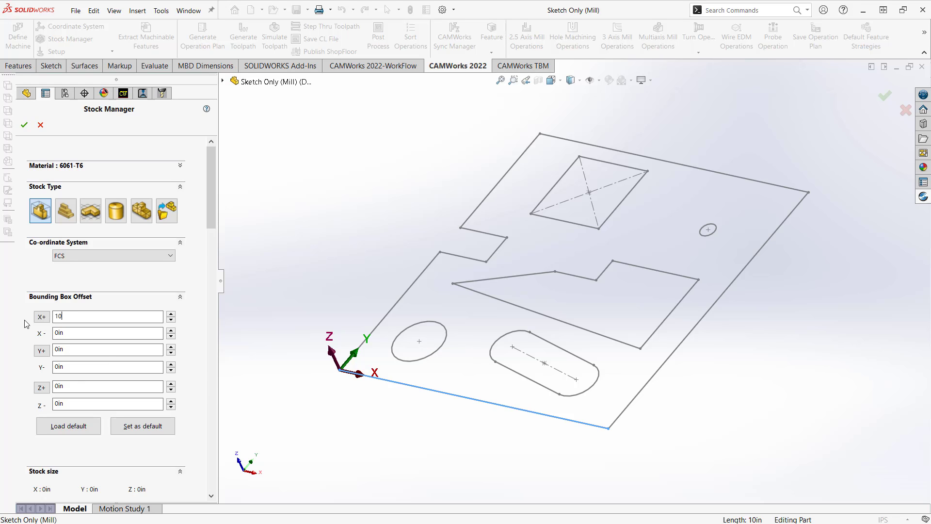
pyautogui.moveTo(657, 398)
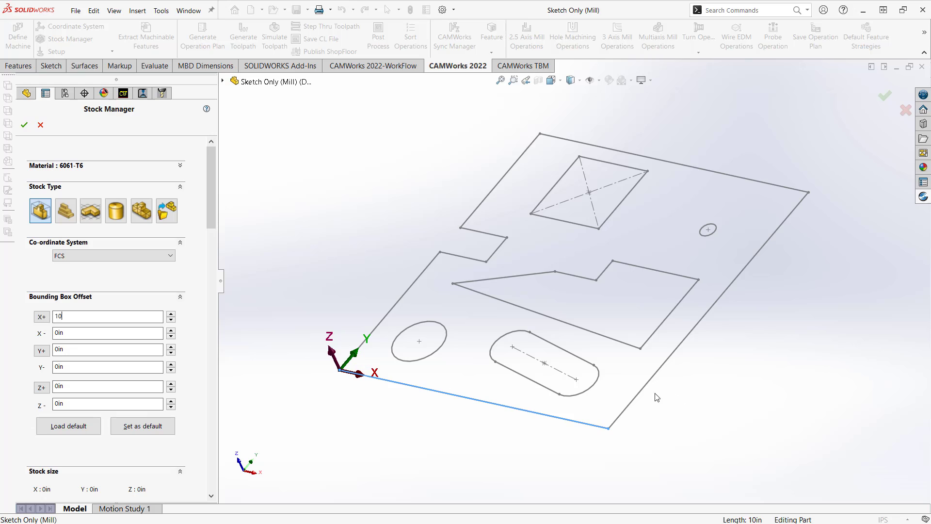
pyautogui.press('Return')
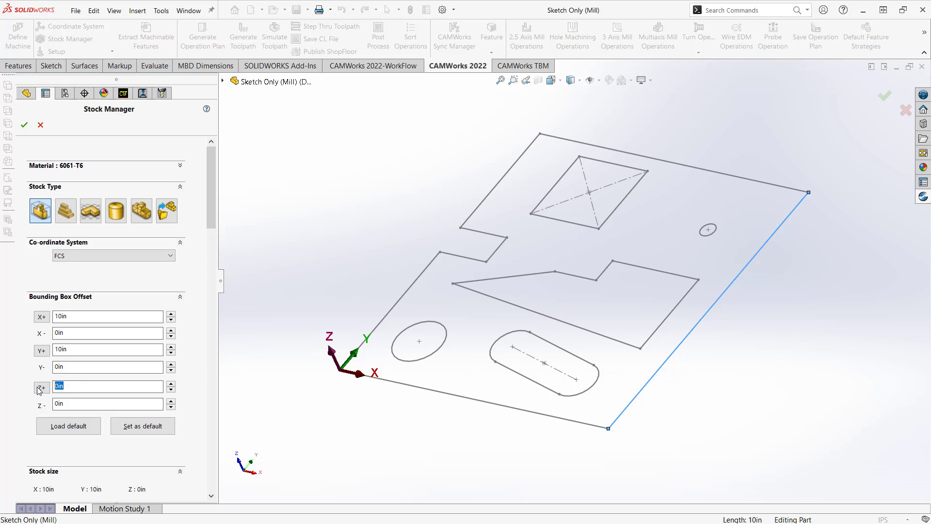
pyautogui.moveTo(24, 360)
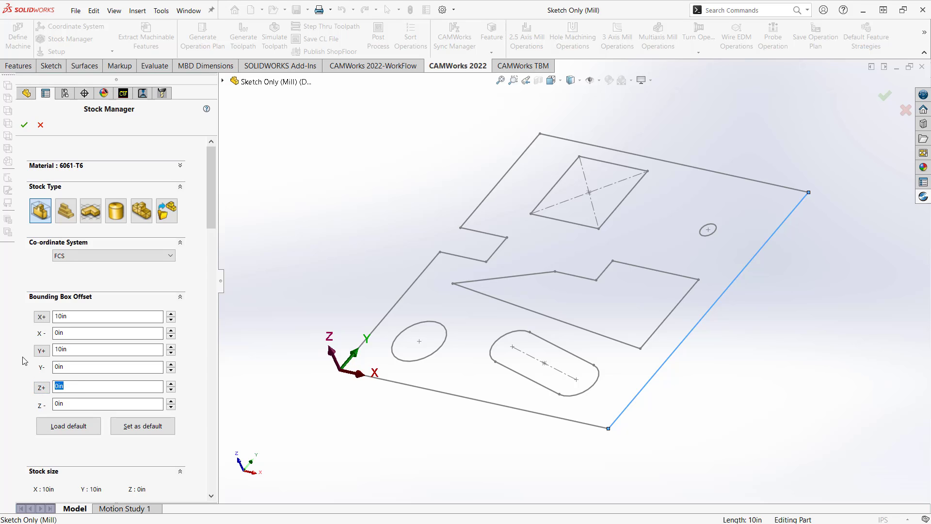
pyautogui.write('1')
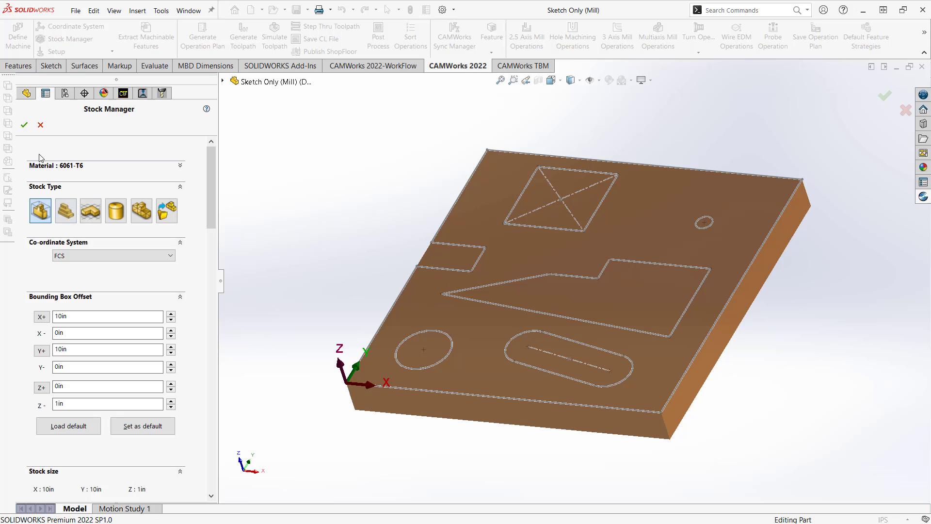
pyautogui.click(24, 125)
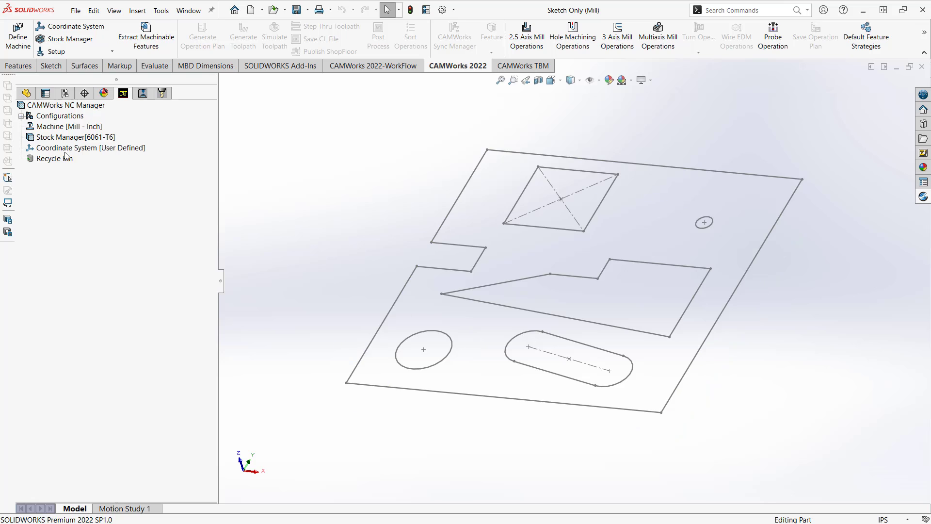
# Step: Create a mill part setup on the Front Plane with reversed direction and no perimeter feature
pyautogui.rightClick(75, 137)
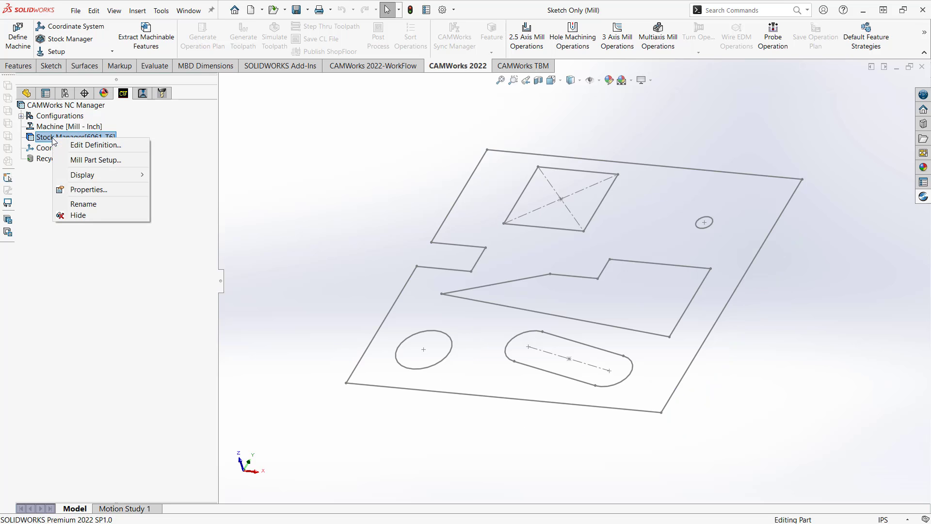
pyautogui.click(96, 159)
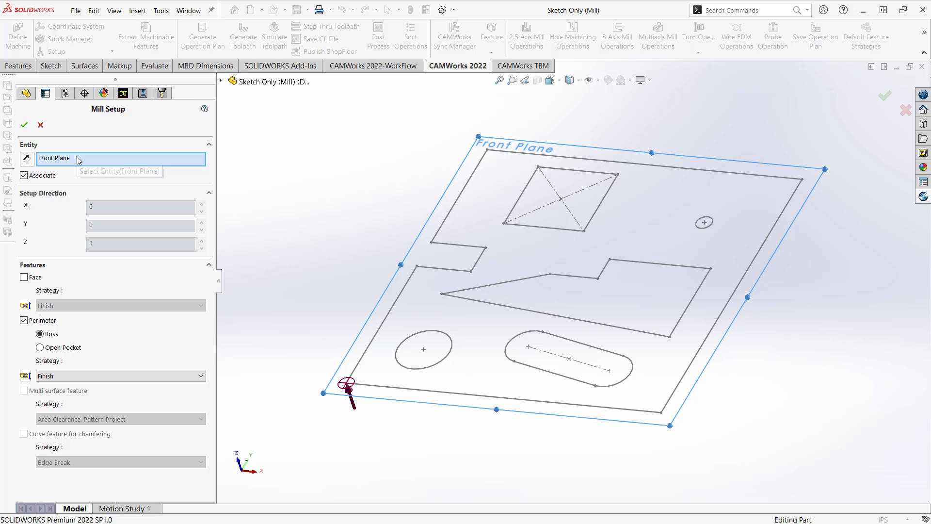
pyautogui.moveTo(265, 188)
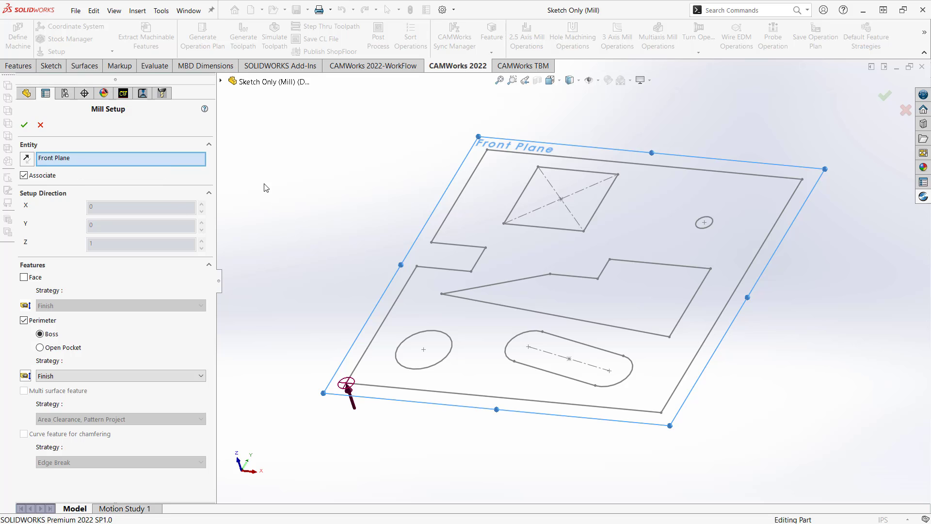
pyautogui.click(220, 82)
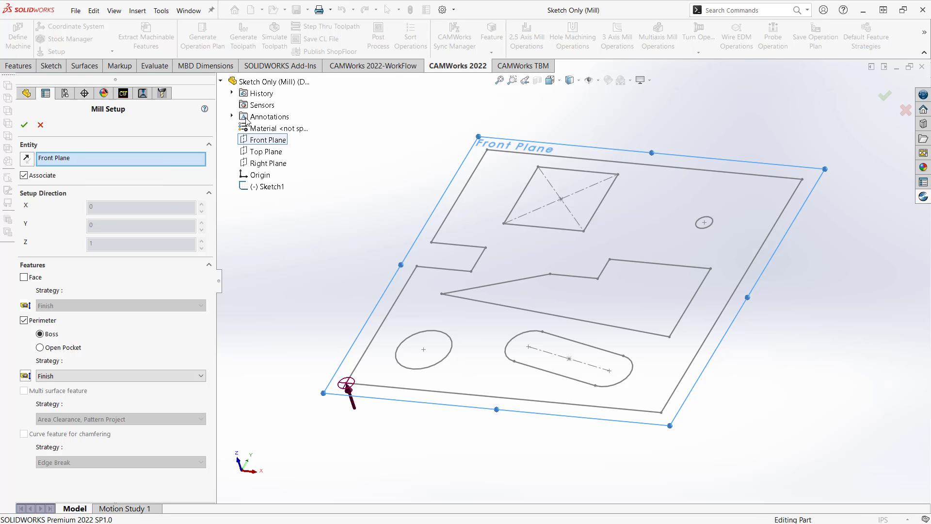
pyautogui.moveTo(246, 242)
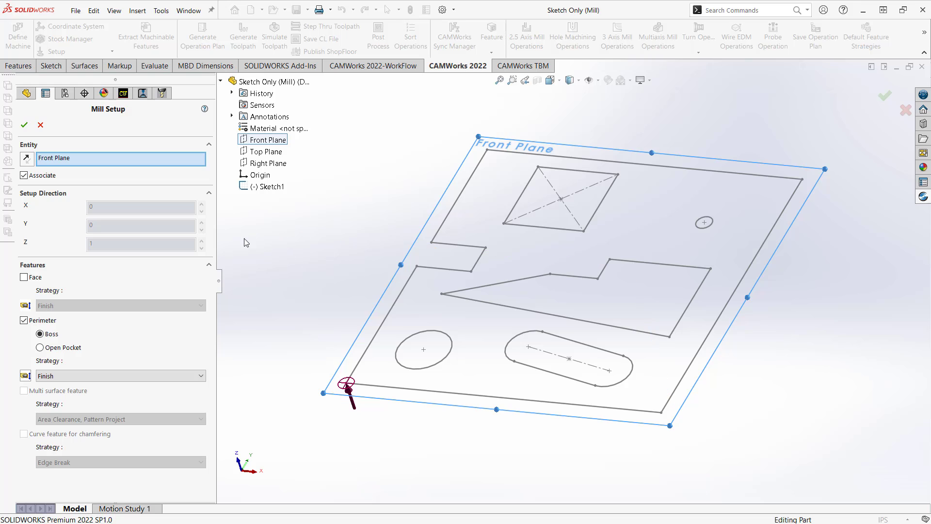
pyautogui.moveTo(27, 159)
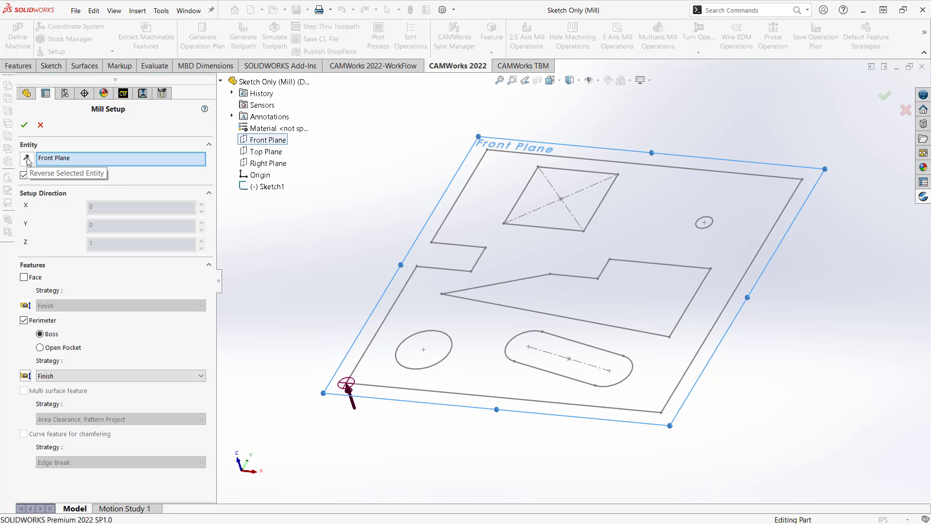
pyautogui.click(27, 158)
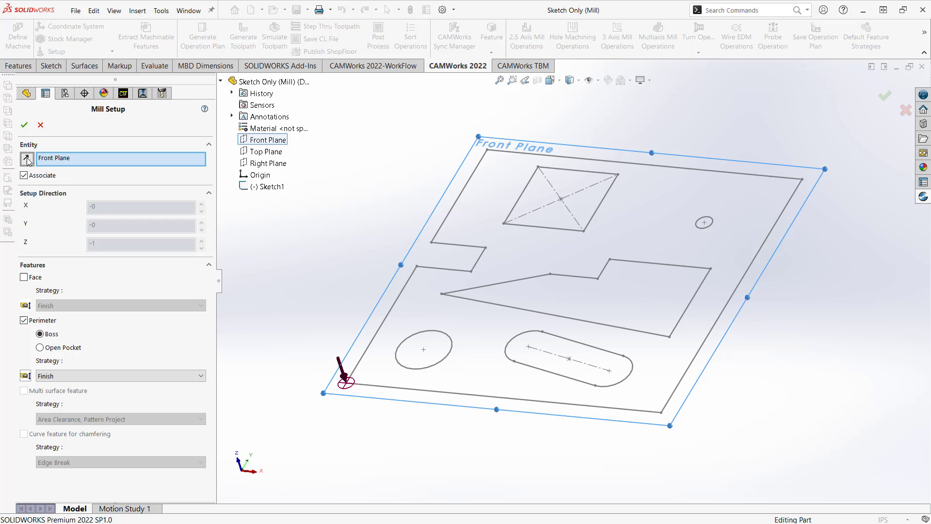
pyautogui.moveTo(276, 224)
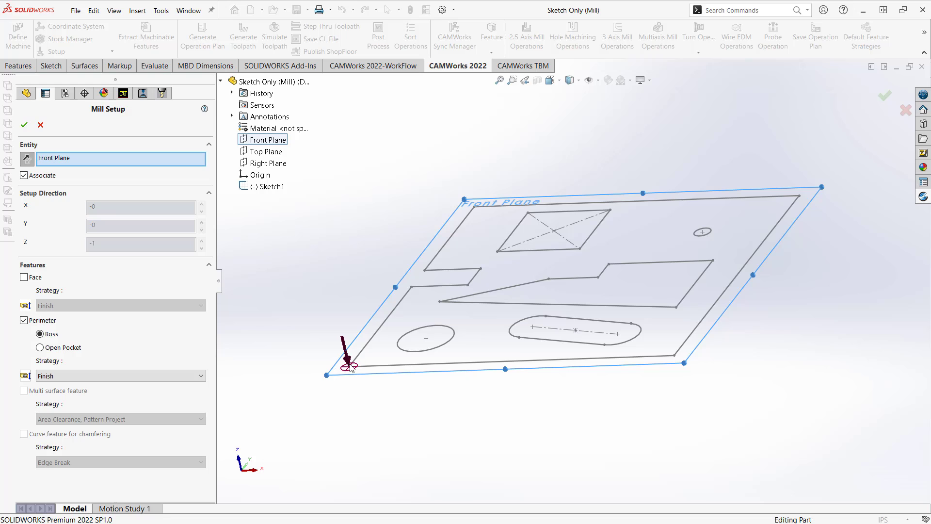
pyautogui.moveTo(243, 304)
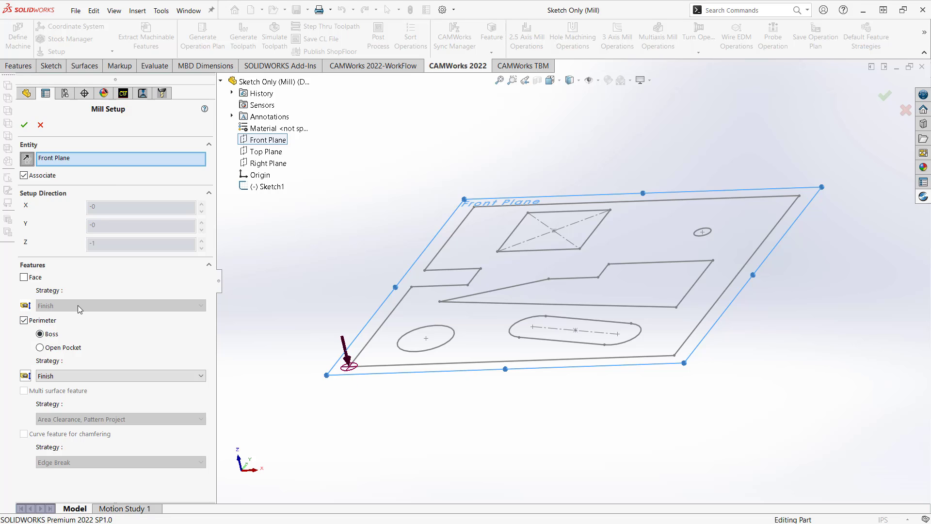
pyautogui.moveTo(29, 321)
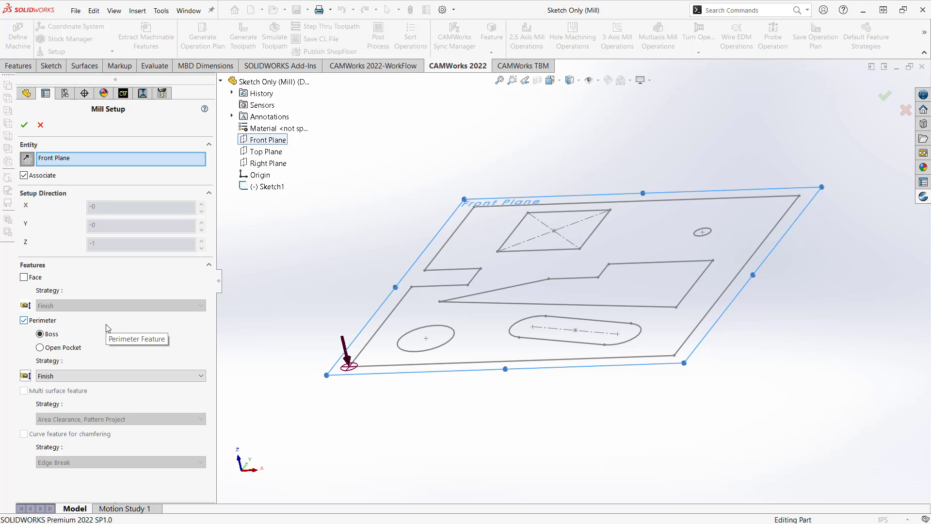
pyautogui.moveTo(61, 341)
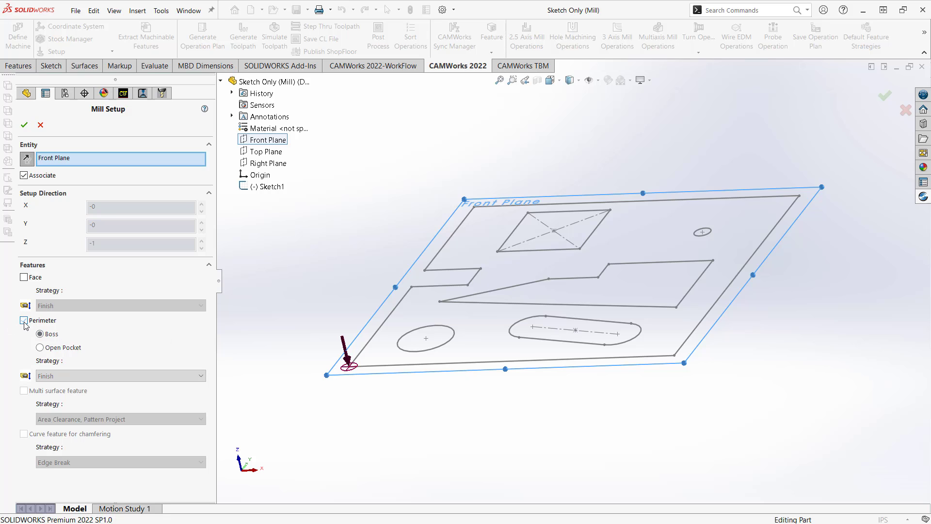
pyautogui.click(23, 320)
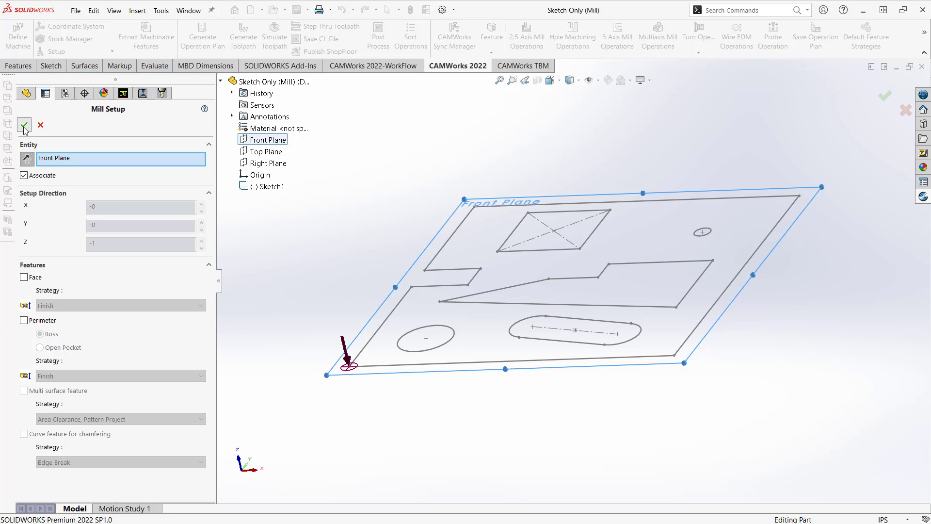
pyautogui.click(23, 128)
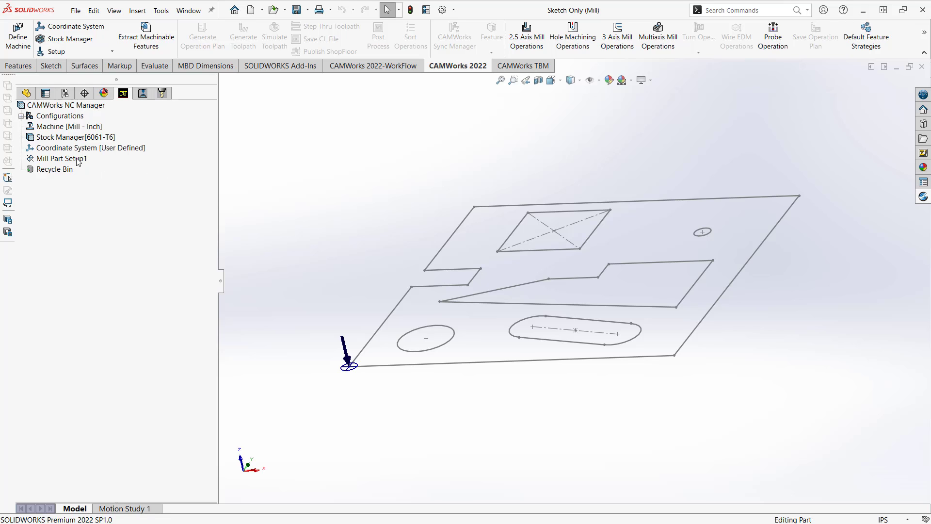
pyautogui.moveTo(146, 36)
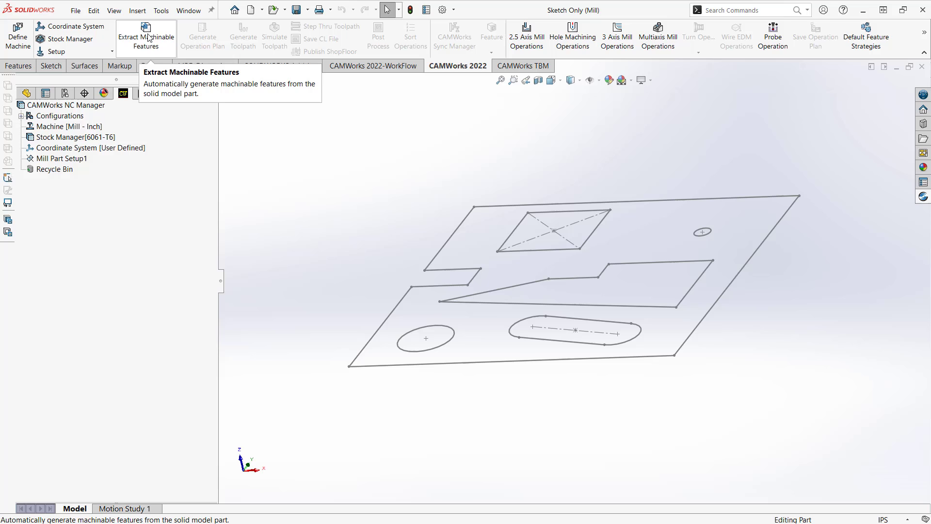
pyautogui.moveTo(208, 192)
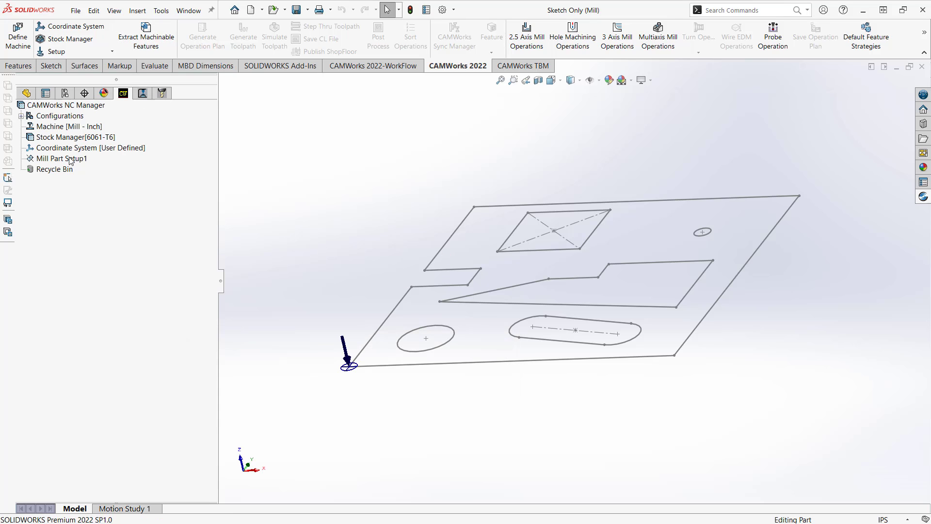
# Step: Show the available actions for Mill Part Setup1
pyautogui.rightClick(59, 158)
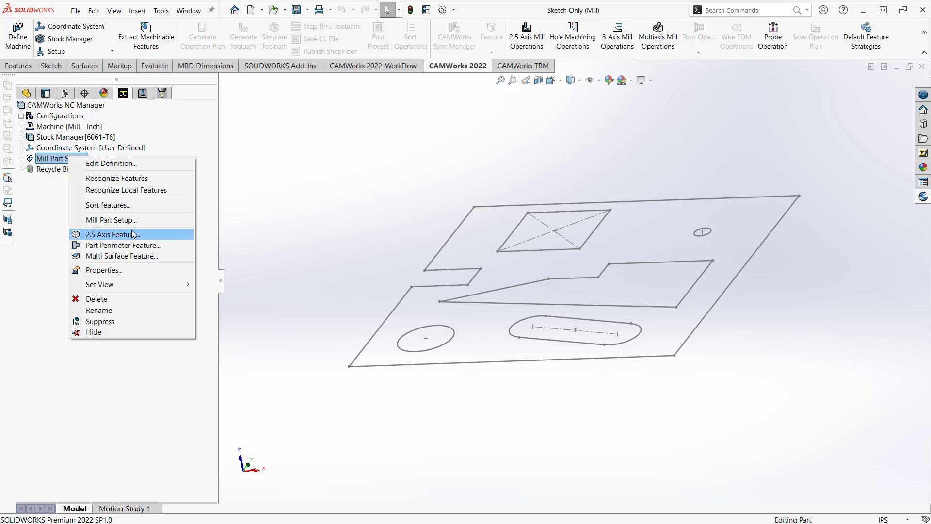
# Step: Add Pocket-type 2.5 axis features from Sketch1, yielding six pockets
pyautogui.click(111, 234)
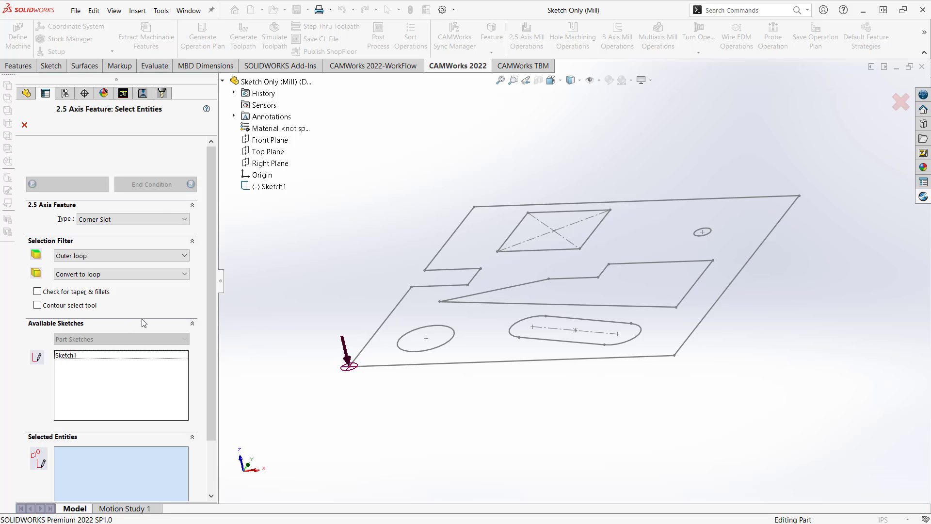
pyautogui.click(131, 219)
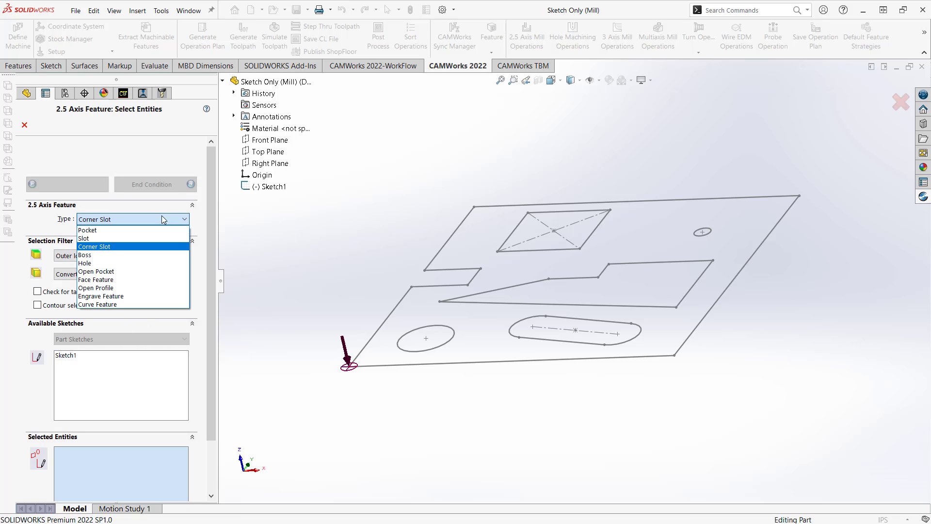
pyautogui.moveTo(100, 238)
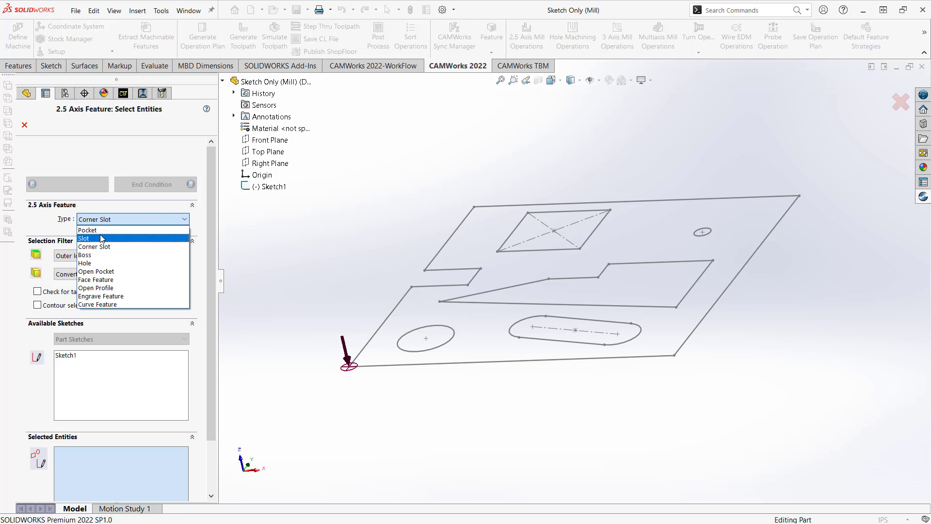
pyautogui.click(87, 230)
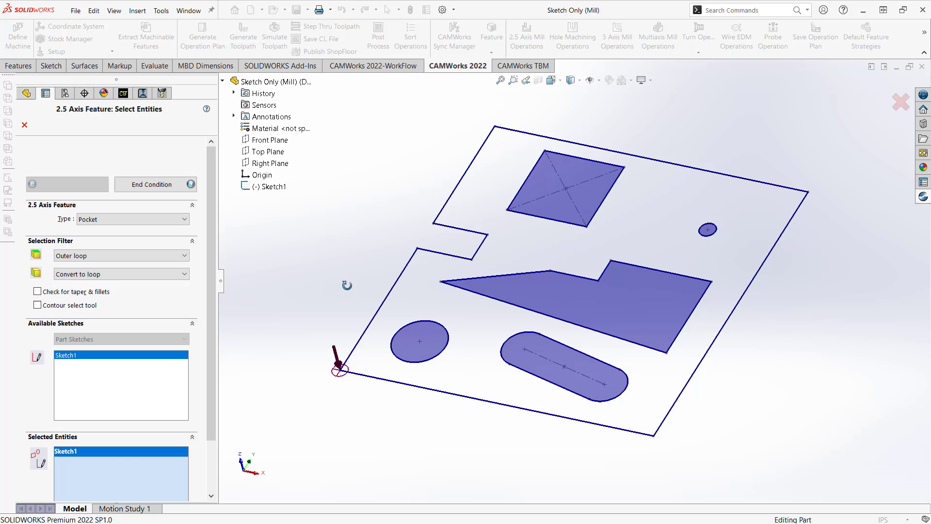
pyautogui.moveTo(313, 273)
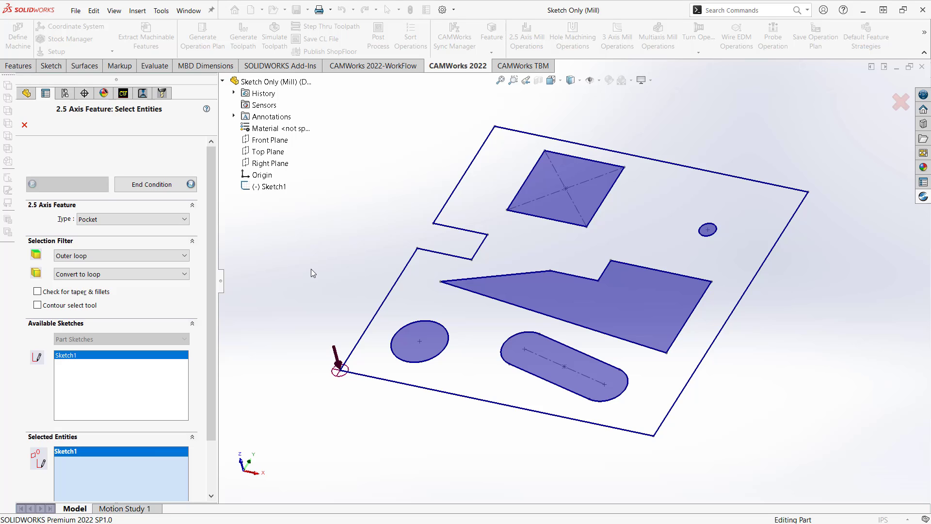
pyautogui.moveTo(414, 388)
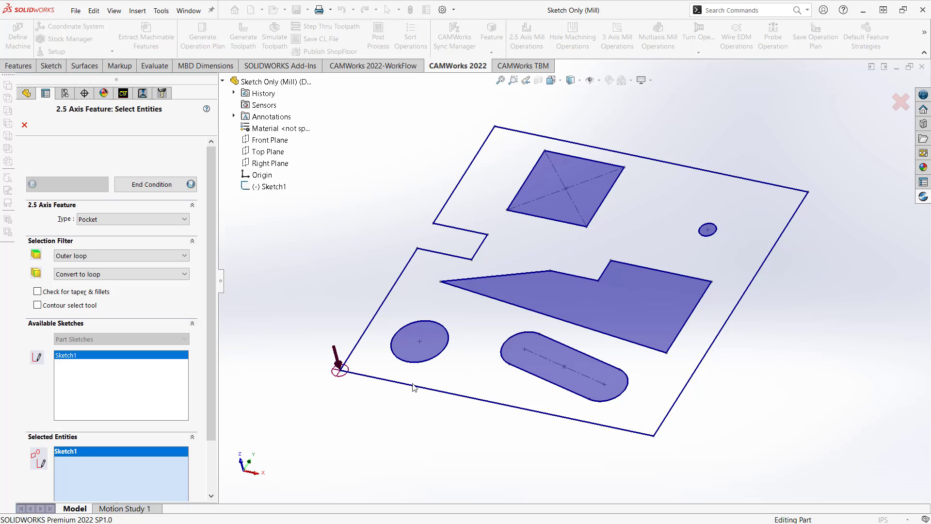
pyautogui.moveTo(459, 249)
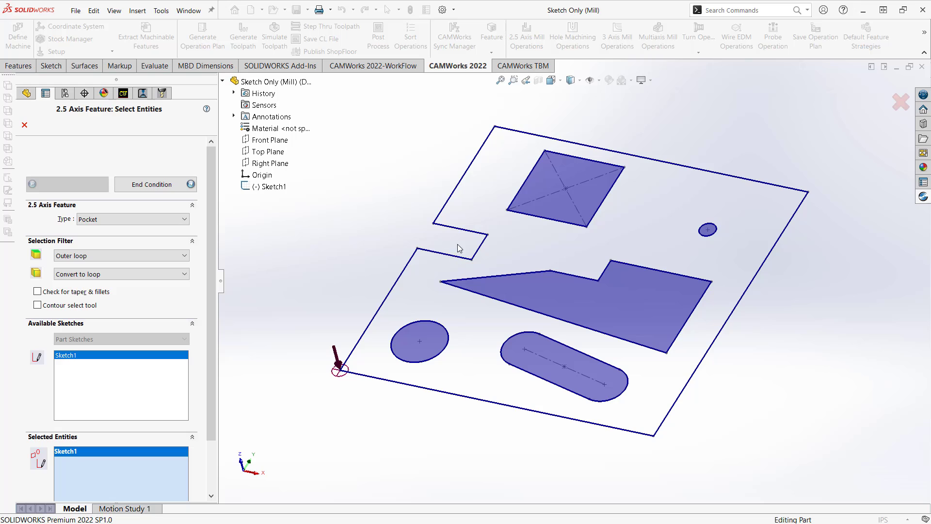
pyautogui.moveTo(485, 179)
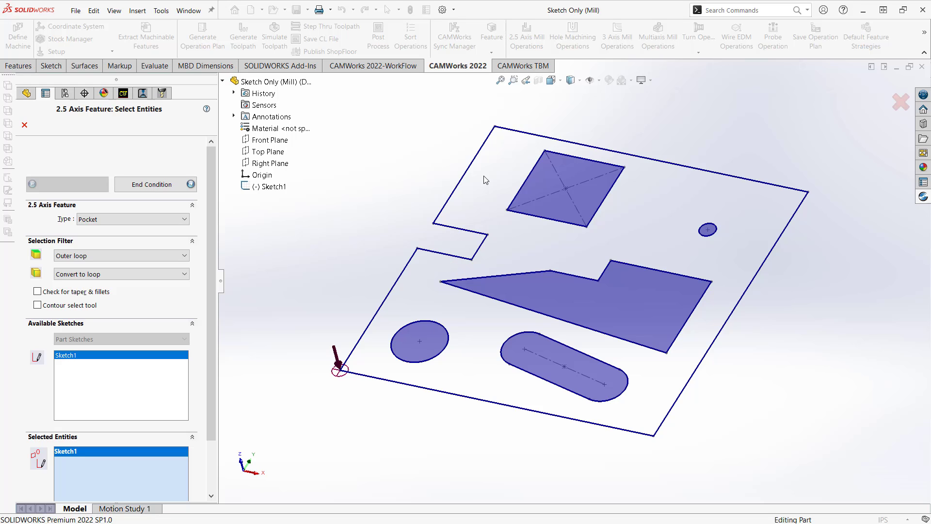
pyautogui.moveTo(504, 234)
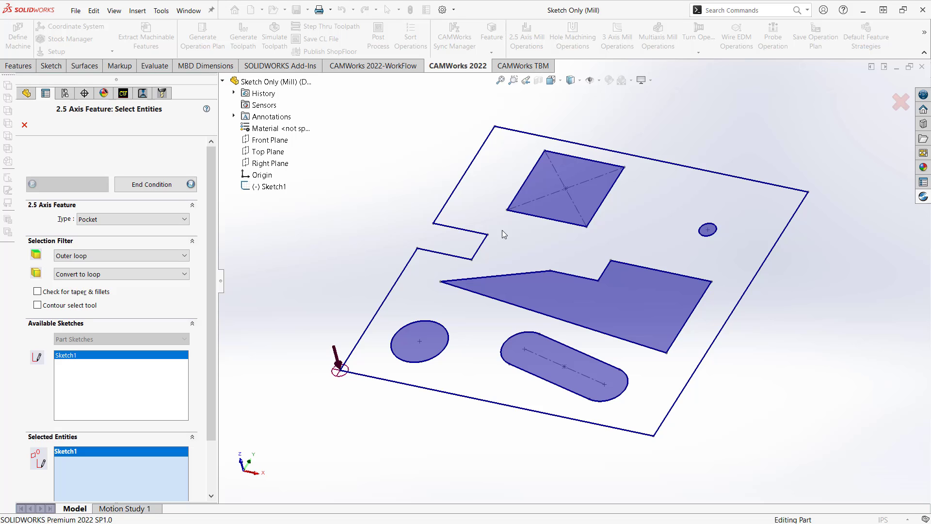
pyautogui.moveTo(487, 225)
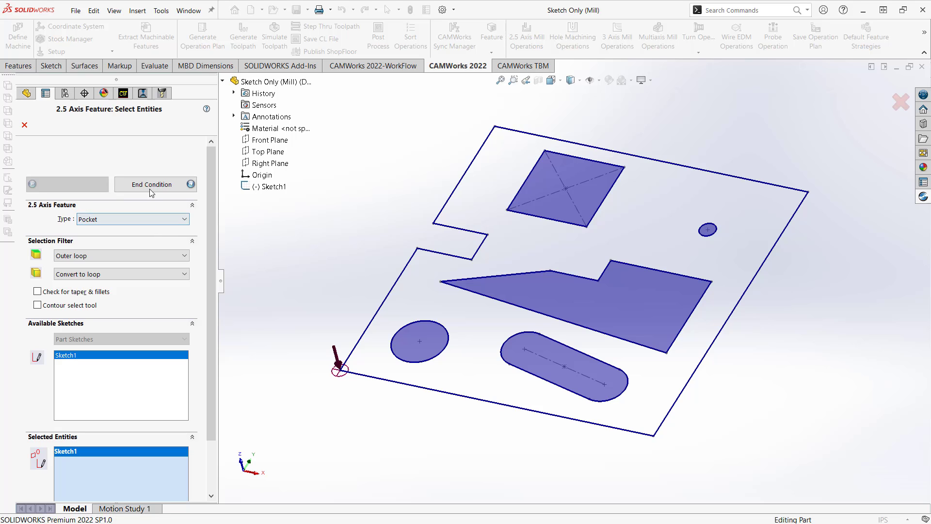
pyautogui.click(155, 184)
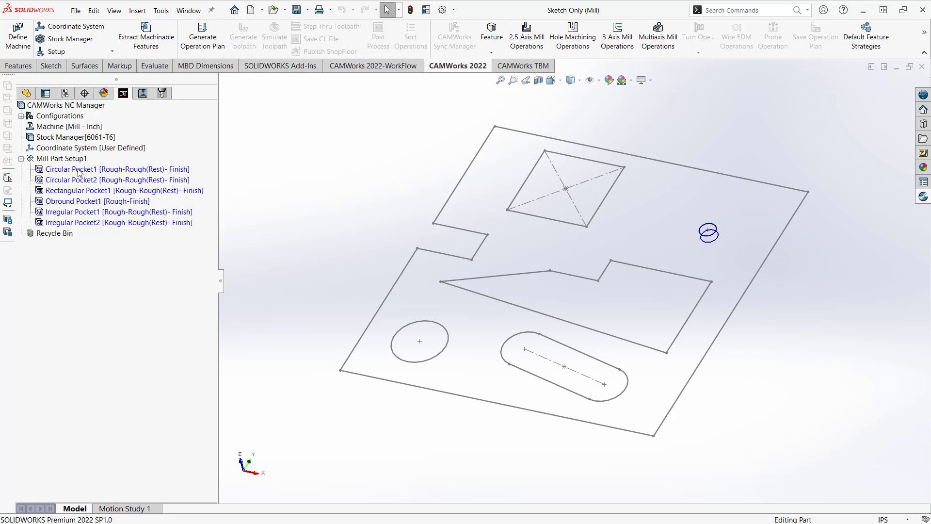
# Step: Delete Circular Pocket1 from Mill Part Setup1
pyautogui.click(116, 169)
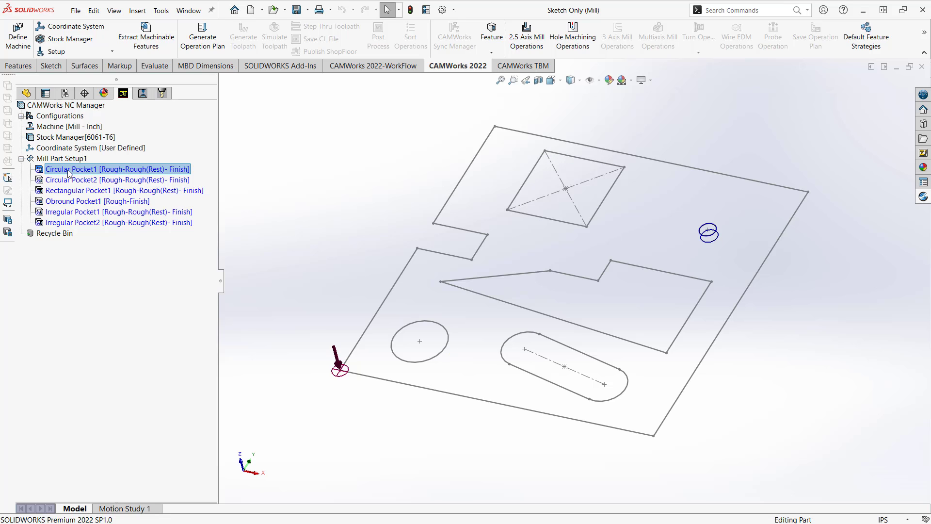
pyautogui.rightClick(117, 169)
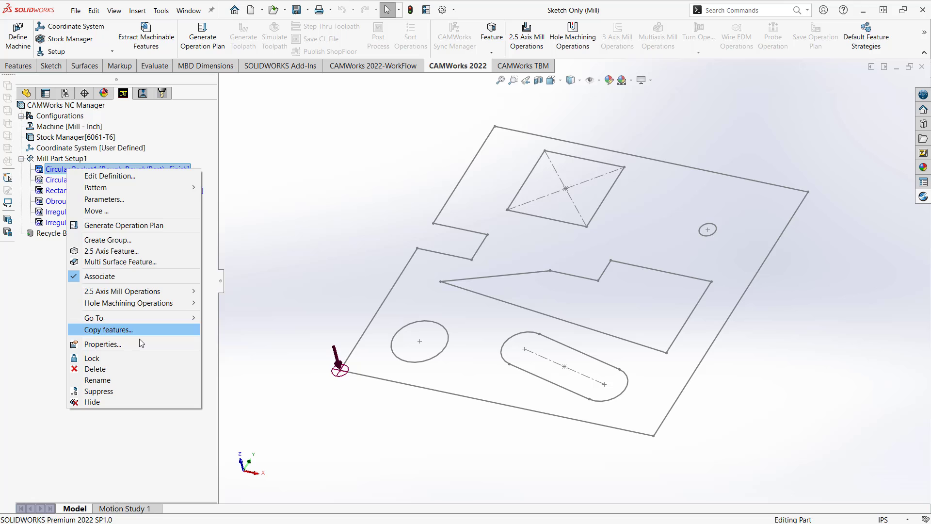
pyautogui.click(95, 369)
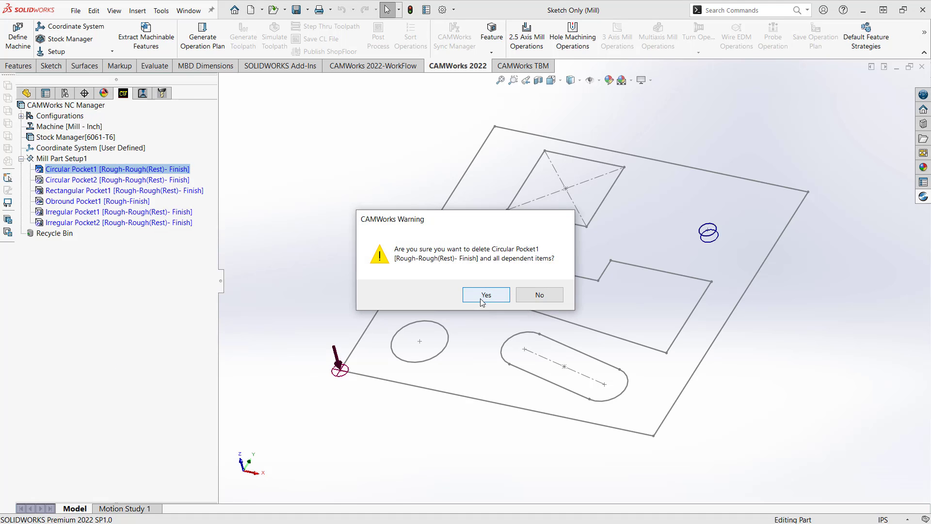
pyautogui.click(485, 295)
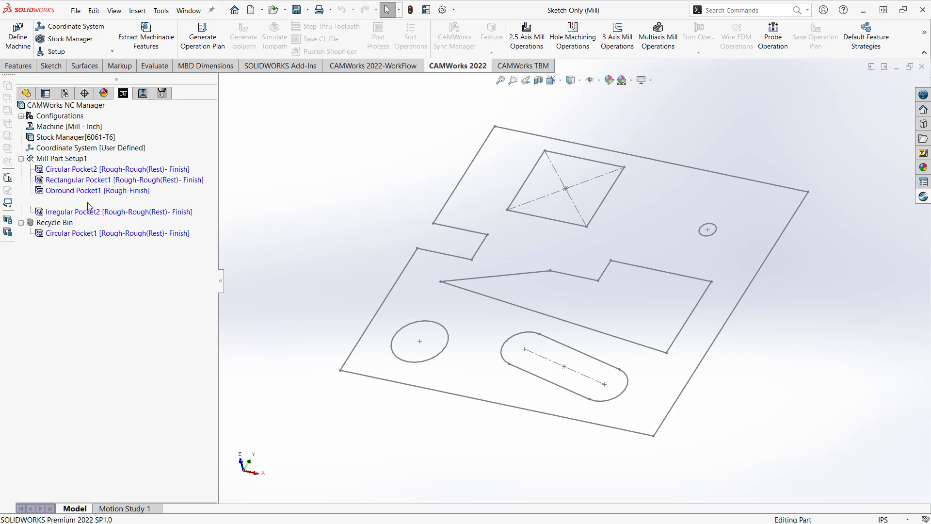
# Step: Delete Irregular Pocket1 and begin a new 2.5 axis feature
pyautogui.click(117, 201)
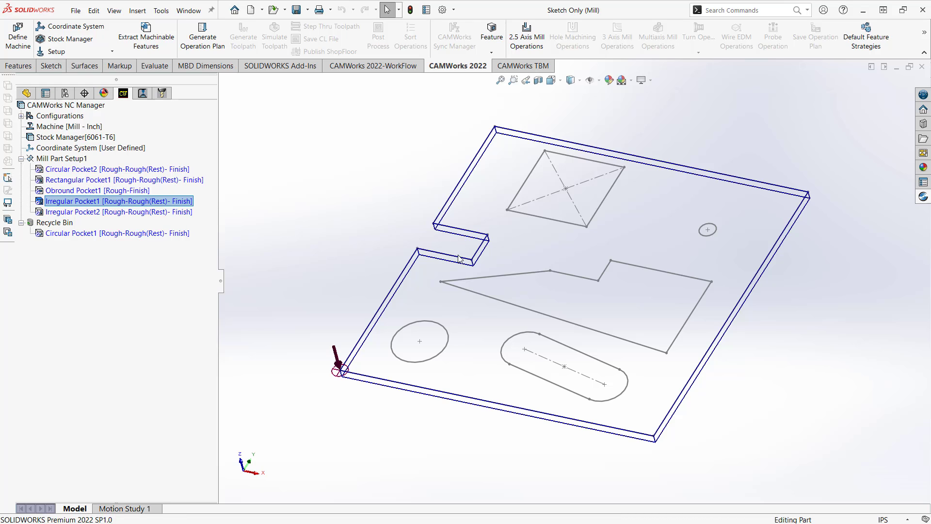
pyautogui.rightClick(119, 201)
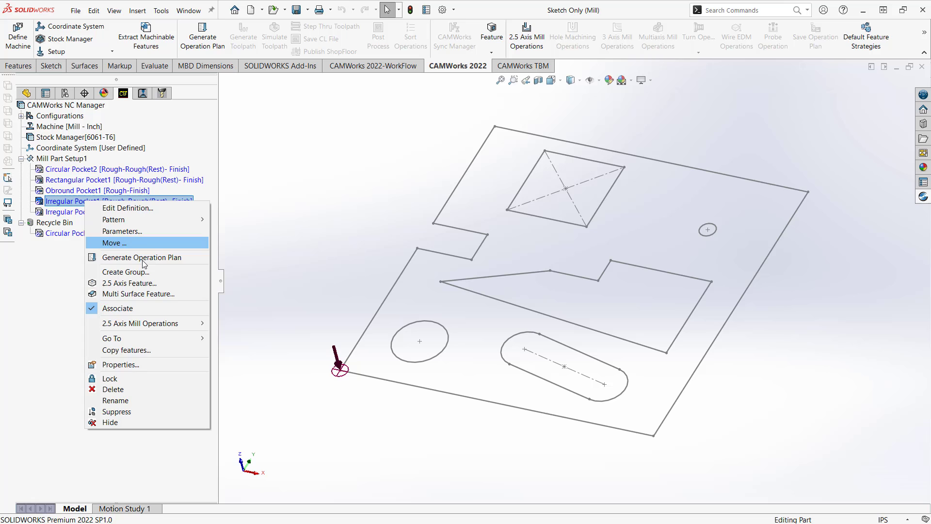
pyautogui.click(113, 389)
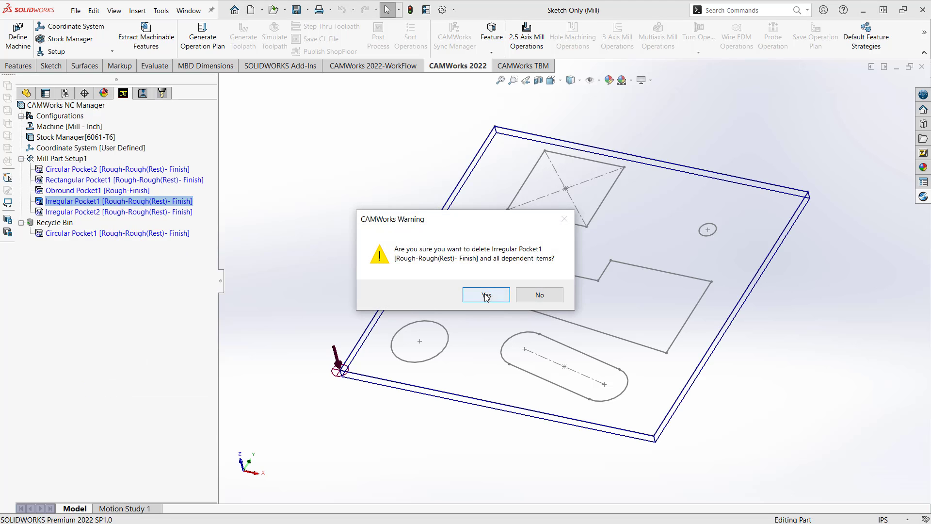
pyautogui.click(486, 295)
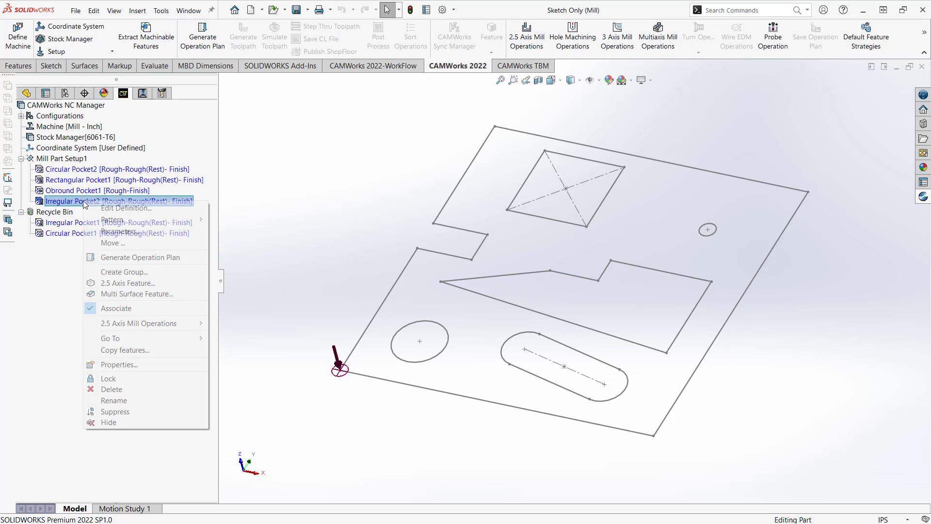
pyautogui.click(127, 283)
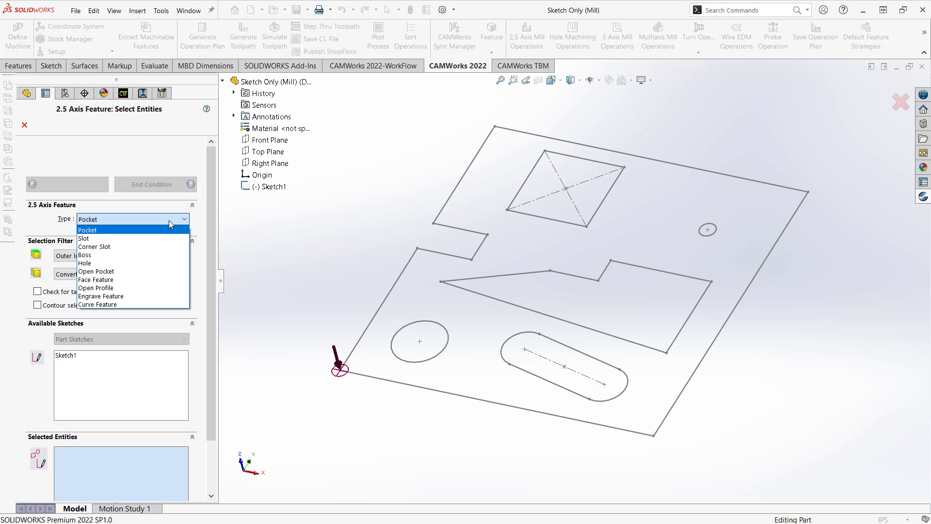
# Step: Create a corner slot feature on the notch edge with 0.25 in blind depth
pyautogui.click(95, 246)
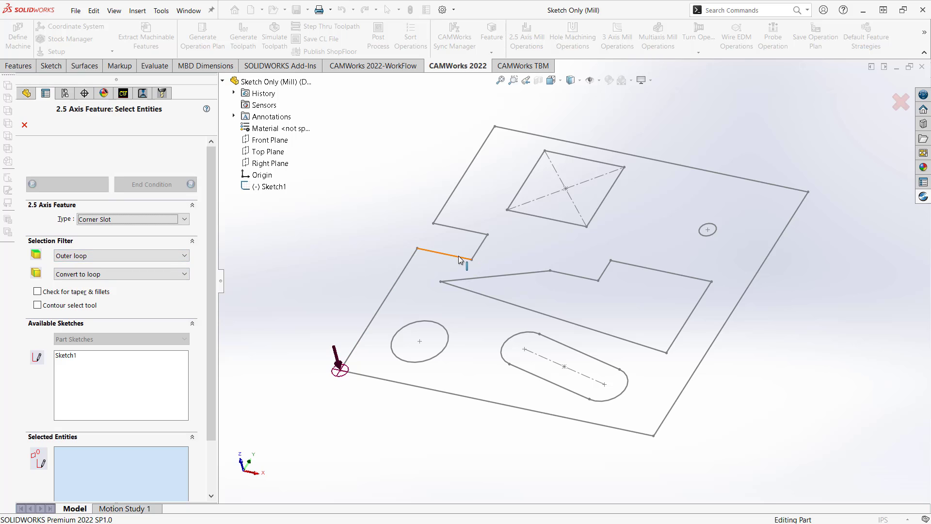
pyautogui.click(463, 246)
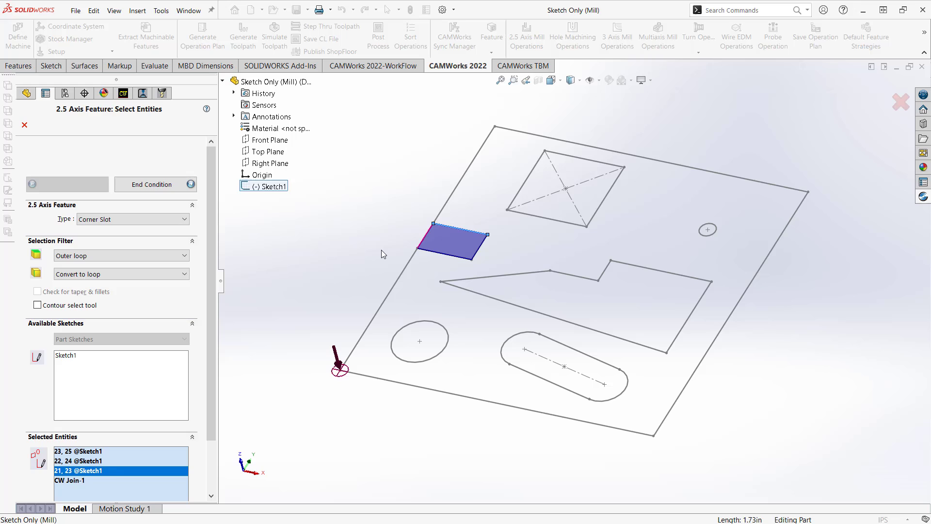
pyautogui.moveTo(130, 498)
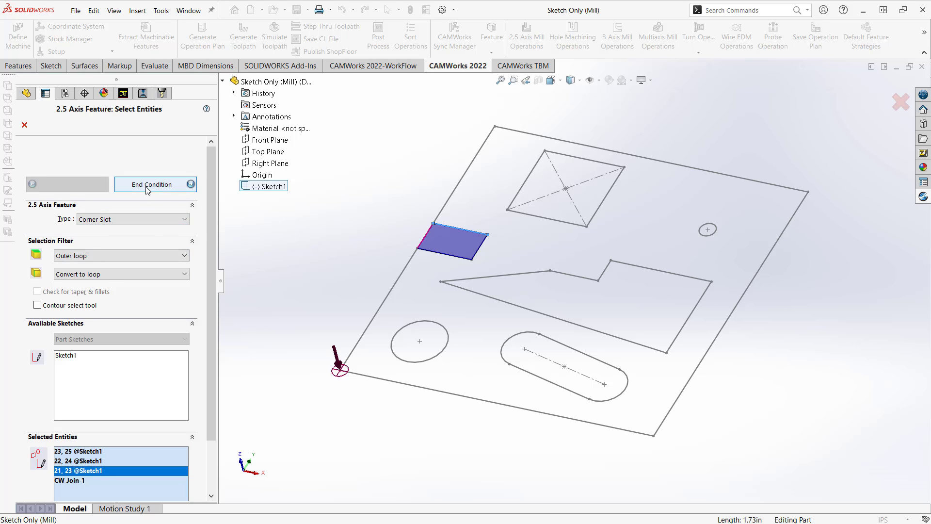
pyautogui.click(154, 184)
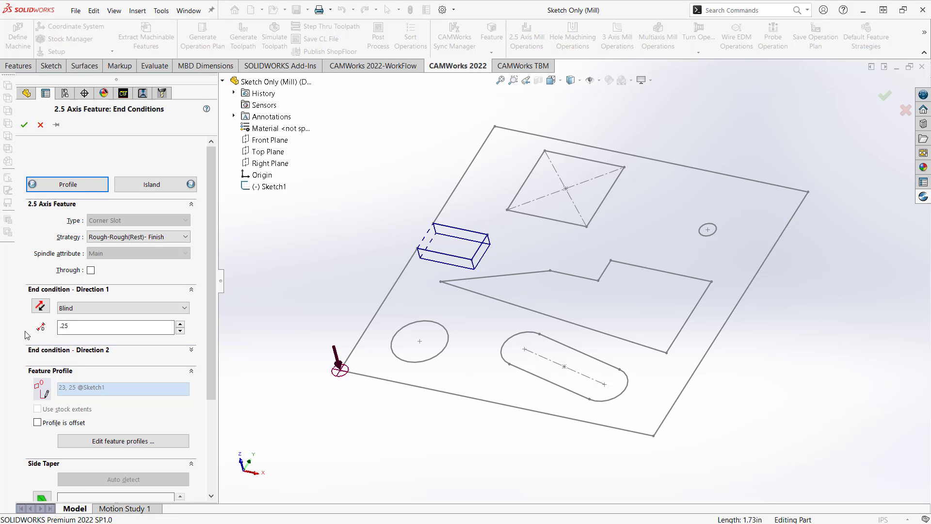
pyautogui.click(24, 124)
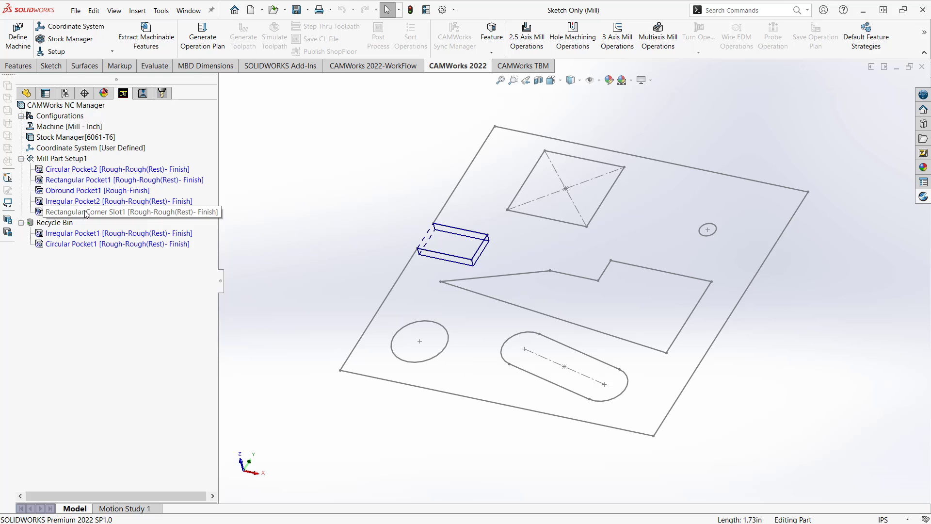
# Step: Add a Hole1 drill feature on the small circle near the sketch's right edge
pyautogui.rightClick(132, 212)
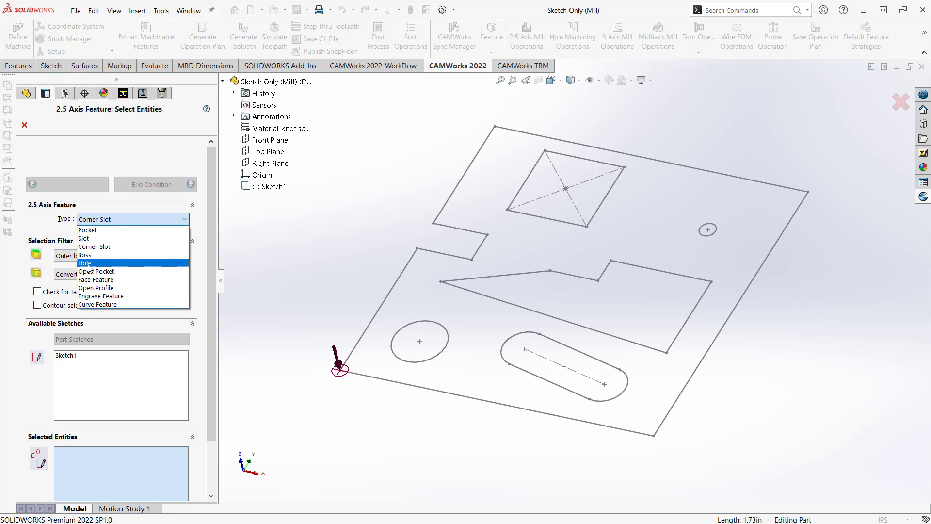
pyautogui.click(85, 263)
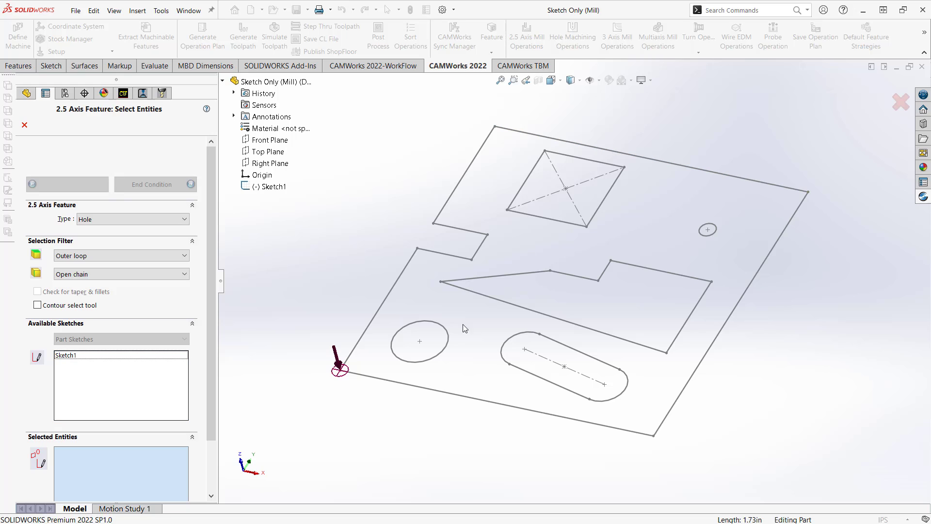
pyautogui.moveTo(718, 261)
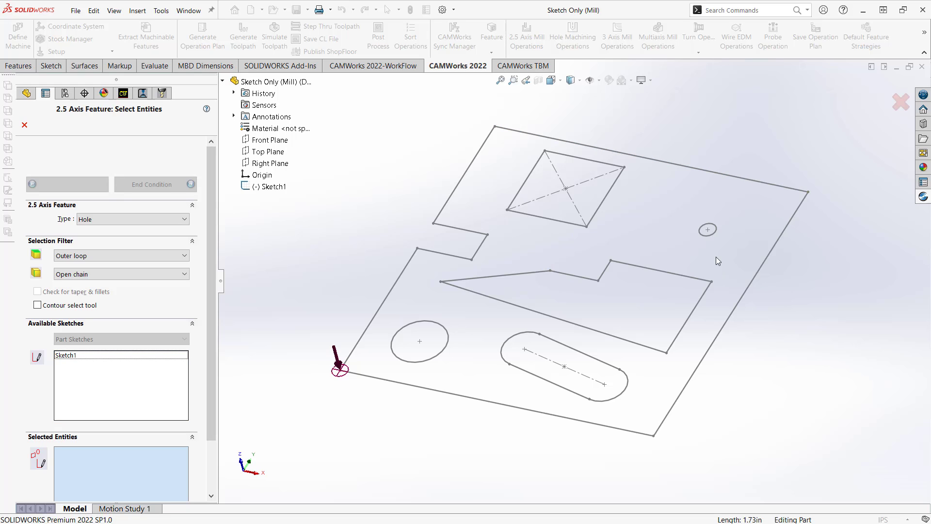
pyautogui.click(707, 230)
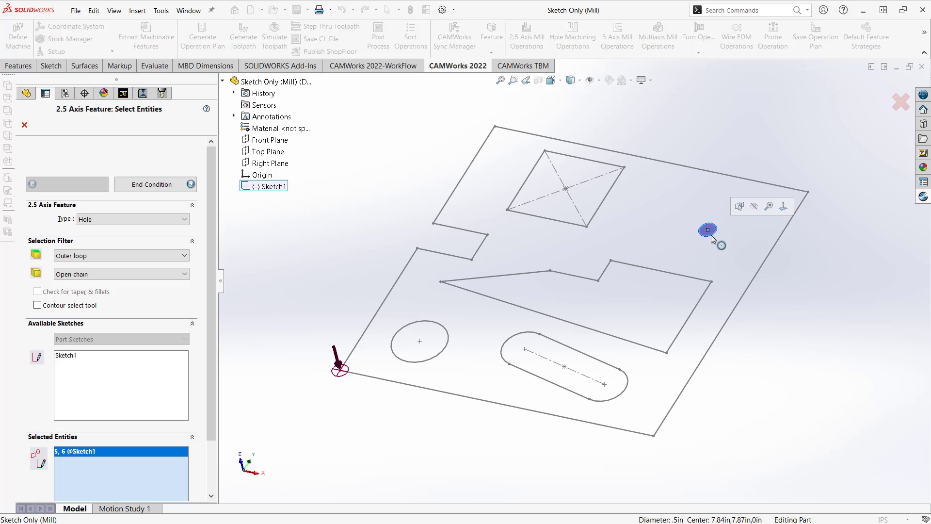
pyautogui.moveTo(157, 201)
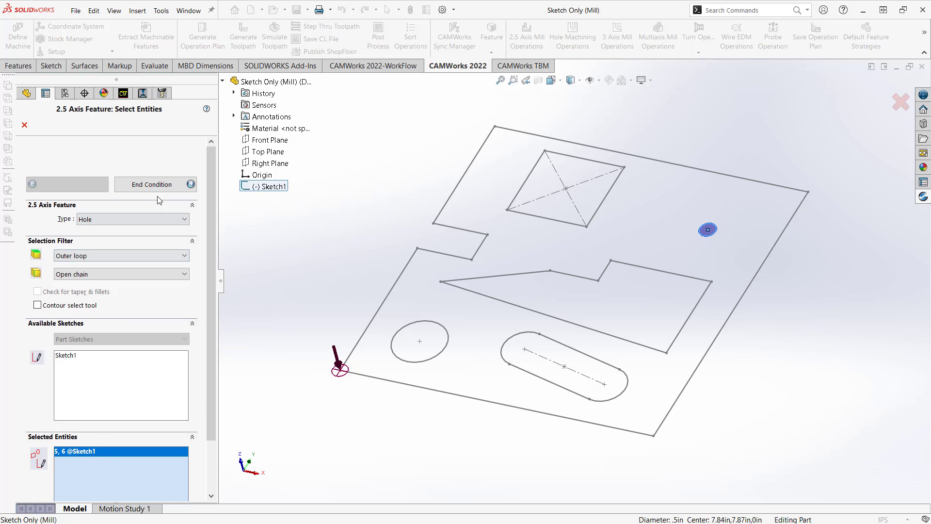
pyautogui.click(155, 185)
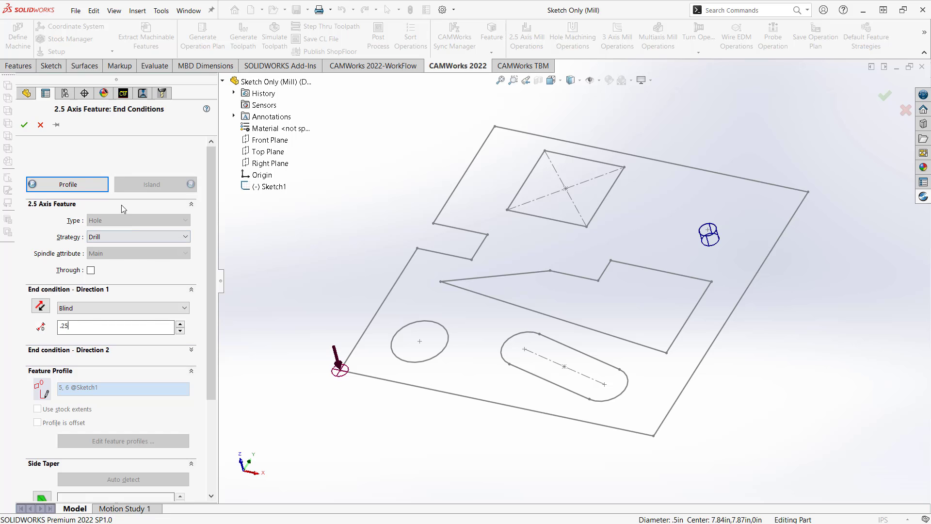
pyautogui.click(24, 125)
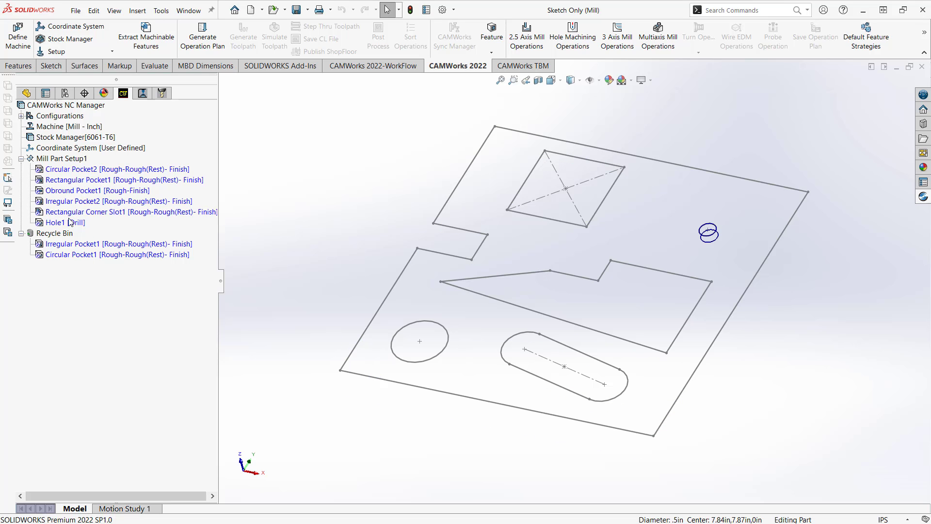
# Step: Generate operations and toolpaths for all features, then launch the toolpath simulation
pyautogui.click(265, 173)
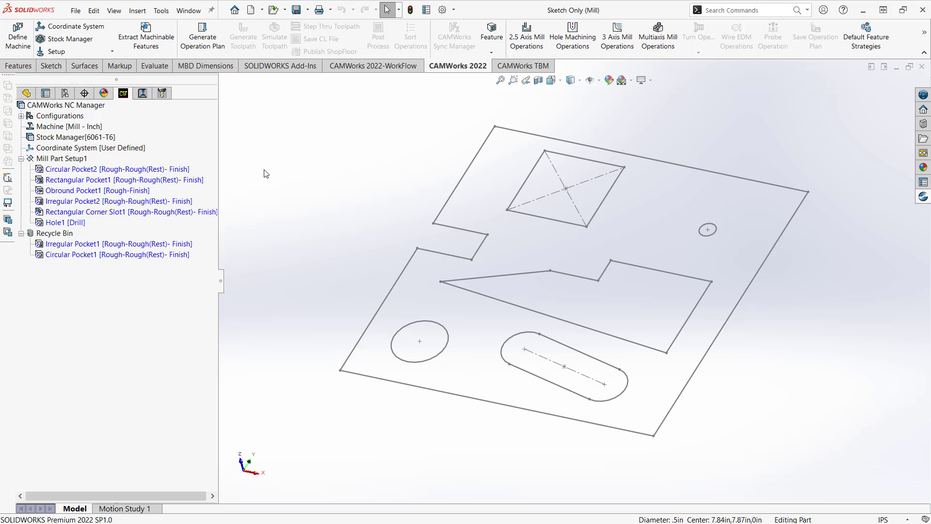
pyautogui.moveTo(293, 175)
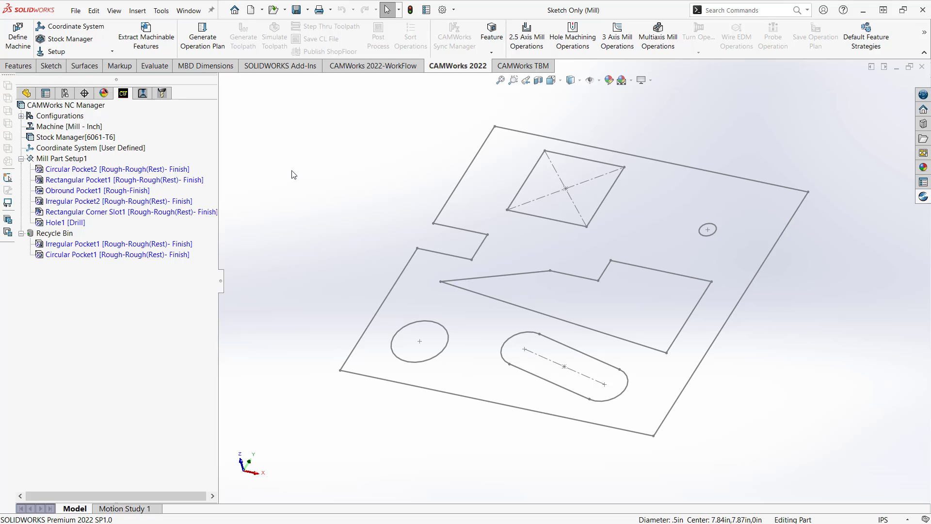
pyautogui.moveTo(146, 37)
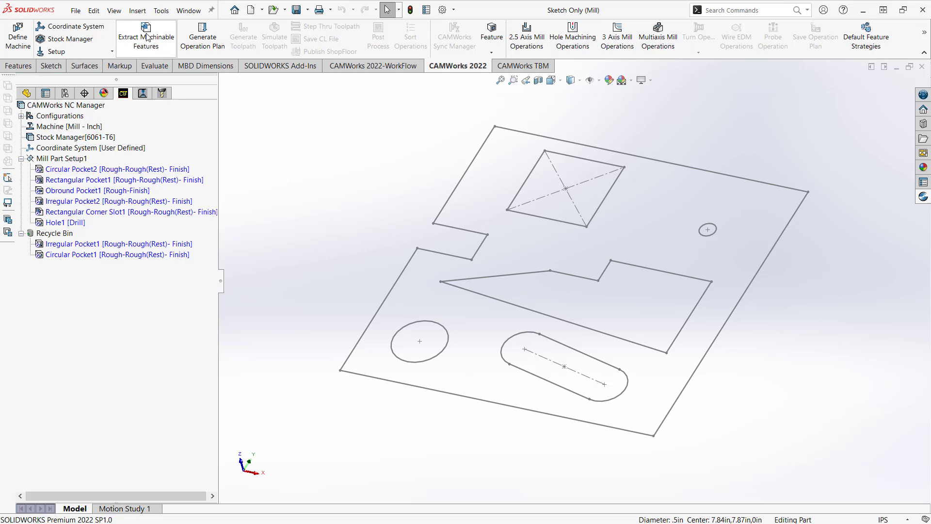
pyautogui.moveTo(223, 69)
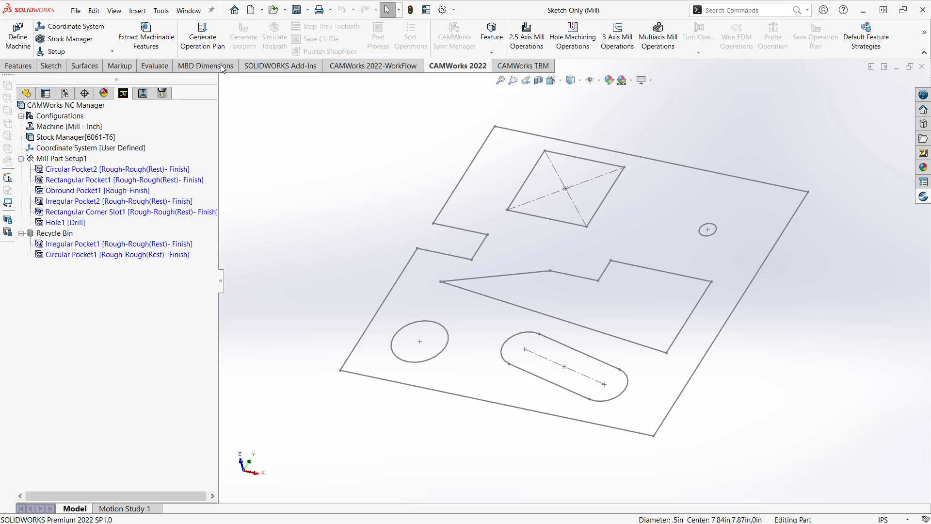
pyautogui.click(202, 36)
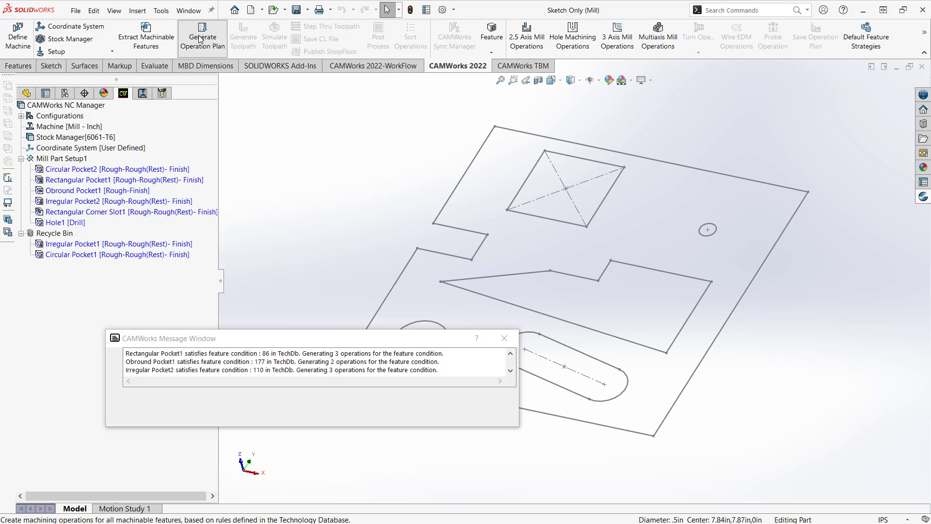
pyautogui.click(202, 35)
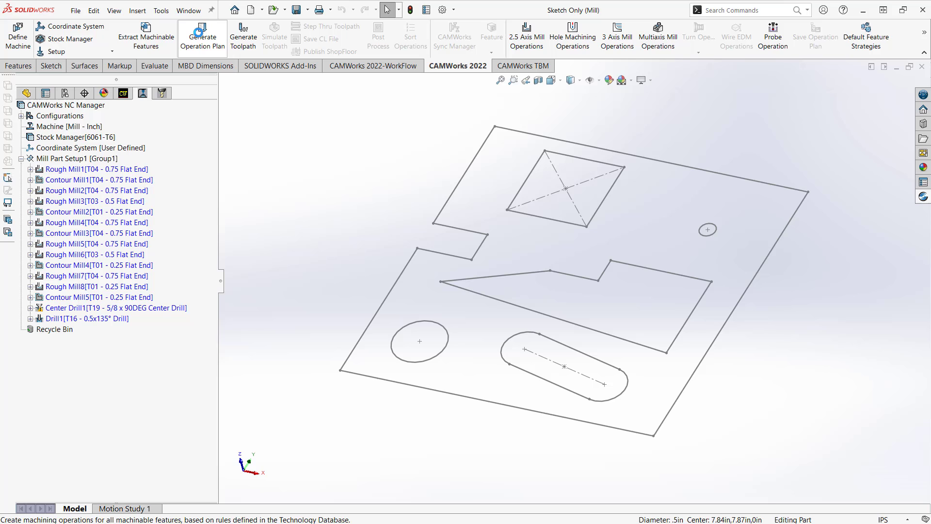
pyautogui.moveTo(243, 36)
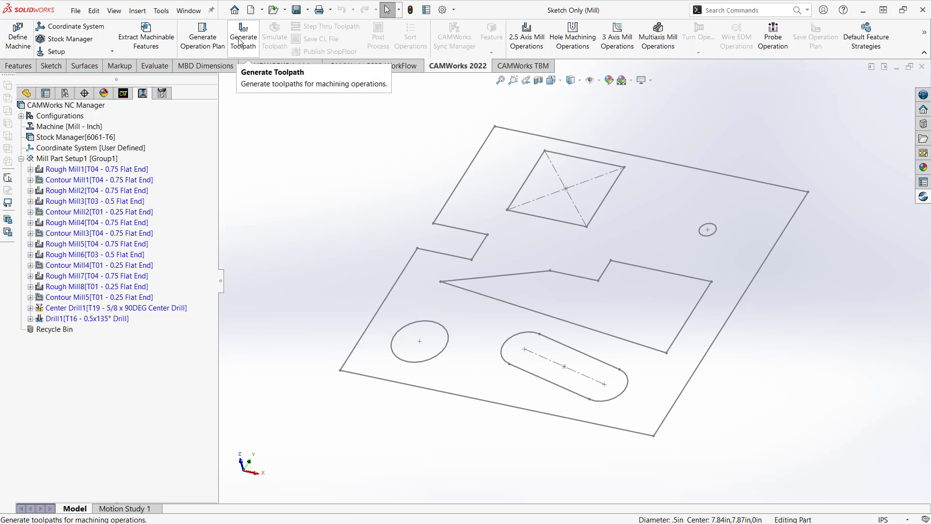
pyautogui.click(243, 37)
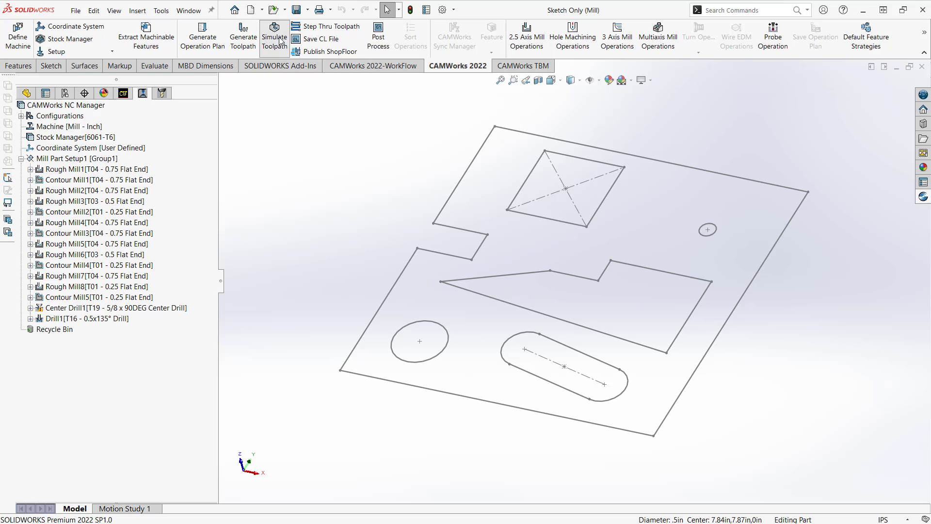
pyautogui.click(273, 35)
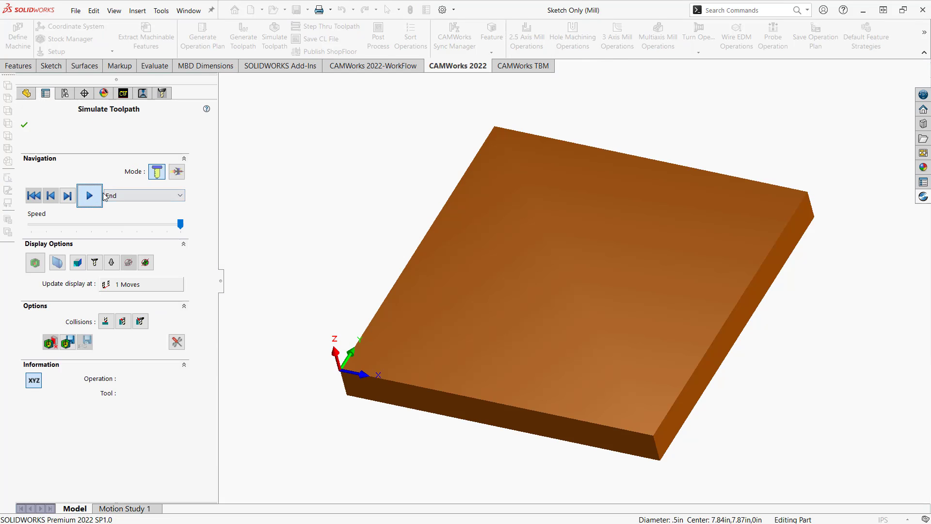
# Step: Play the simulation through all pocket, slot and drill cuts, then exit it
pyautogui.click(89, 196)
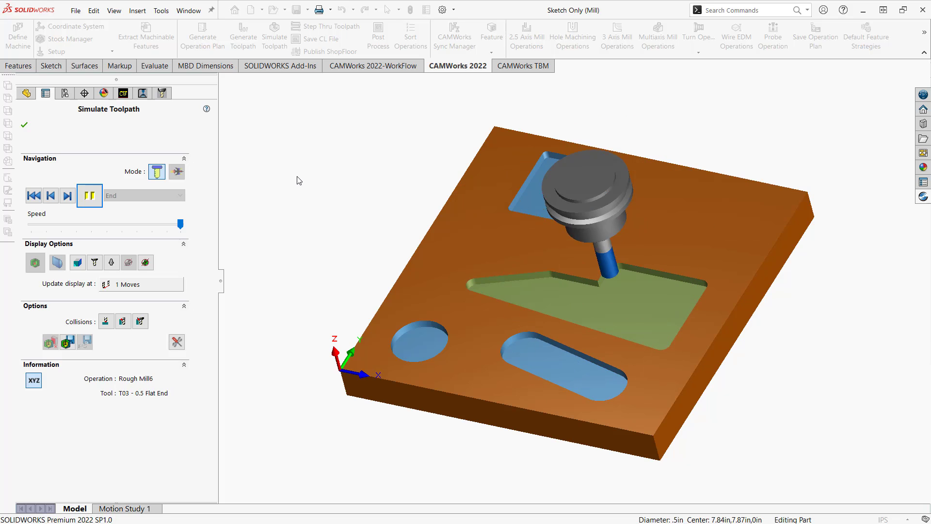
pyautogui.click(89, 195)
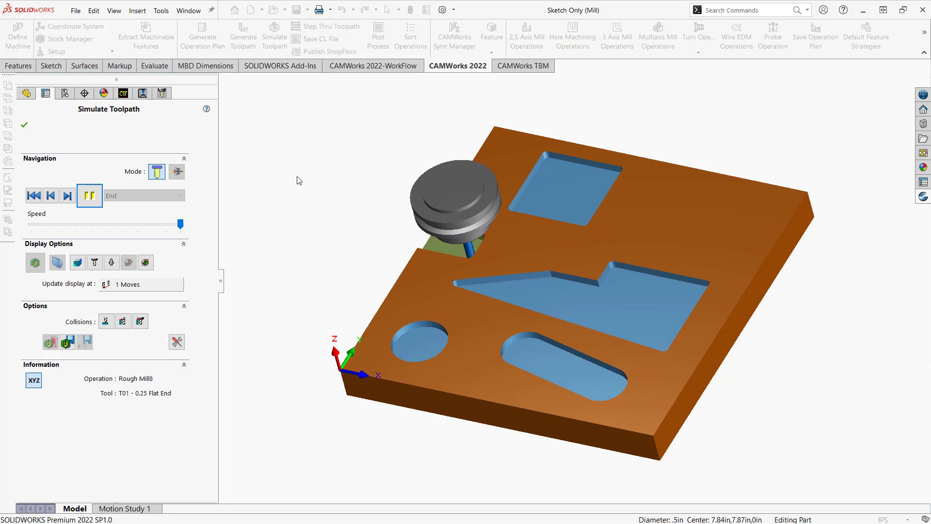
pyautogui.click(89, 195)
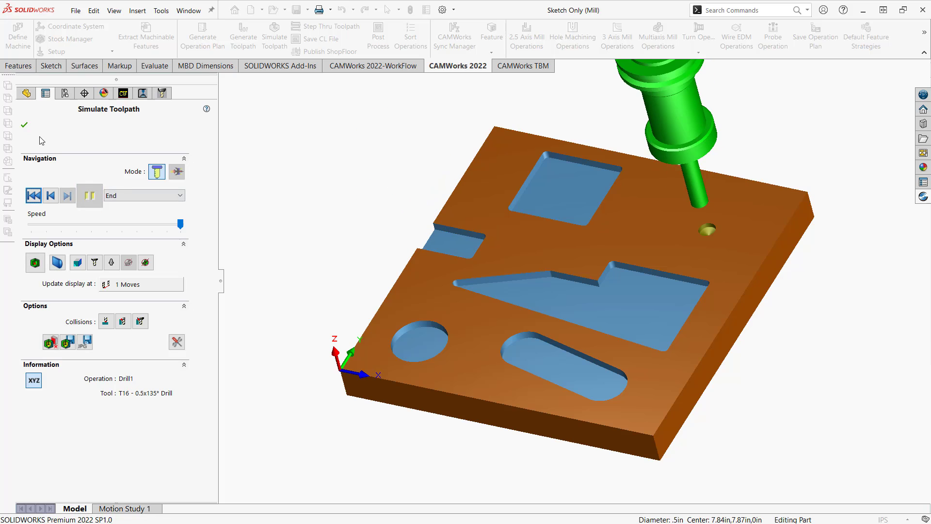
pyautogui.click(25, 124)
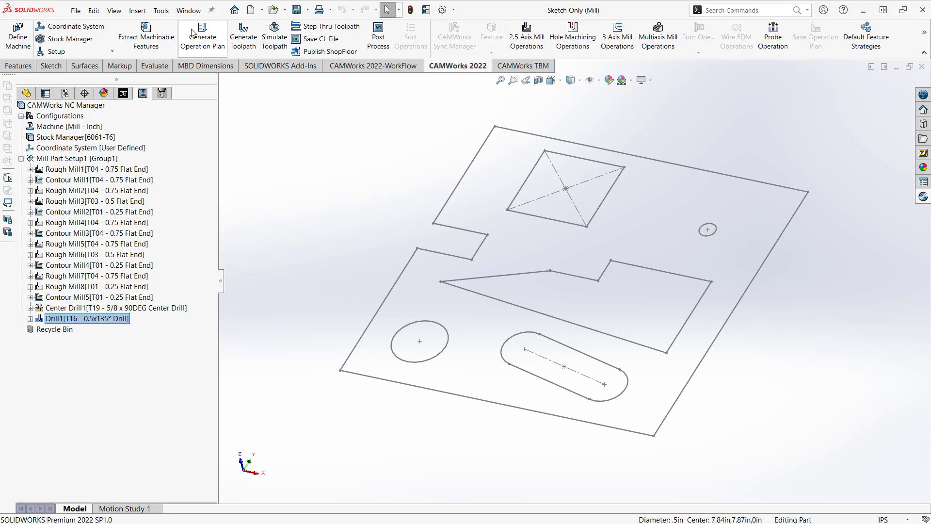
pyautogui.moveTo(209, 155)
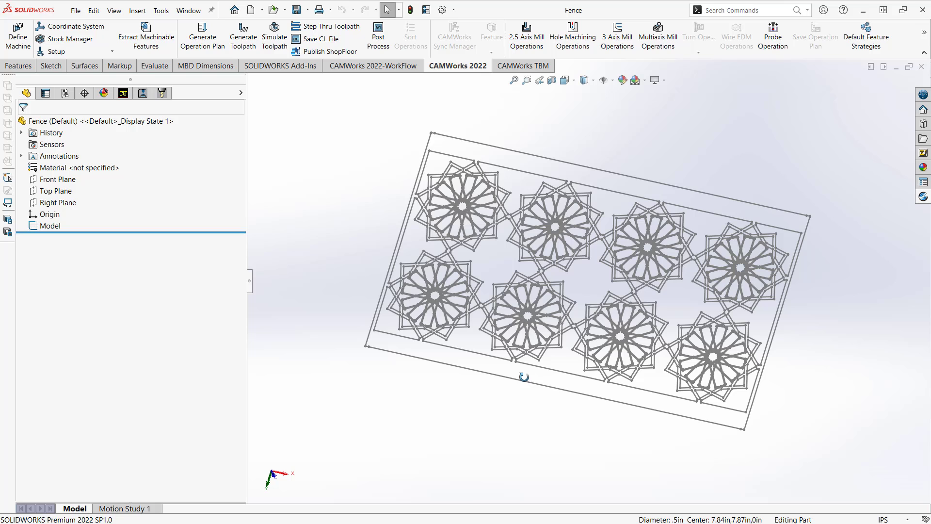
pyautogui.moveTo(483, 315)
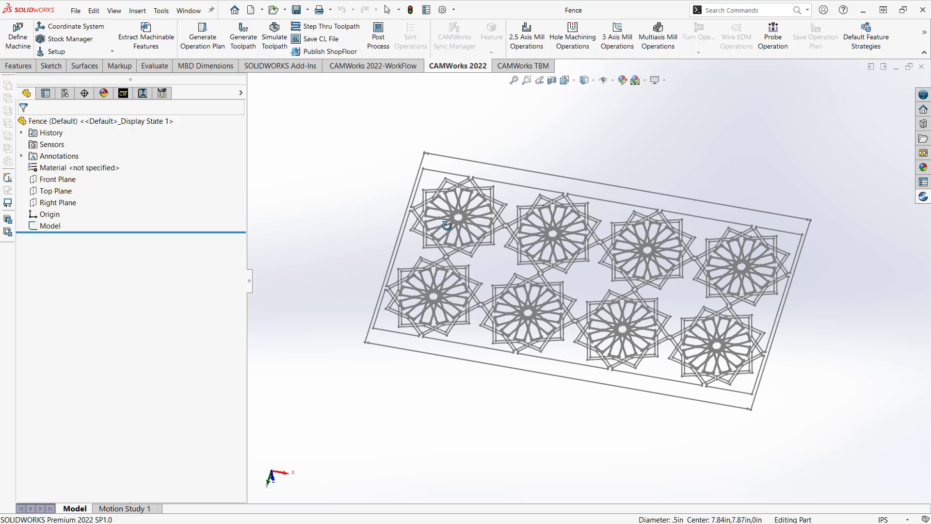
# Step: Zoom in on the Fence part's star-lattice pattern sketch to inspect it
pyautogui.scroll(3)
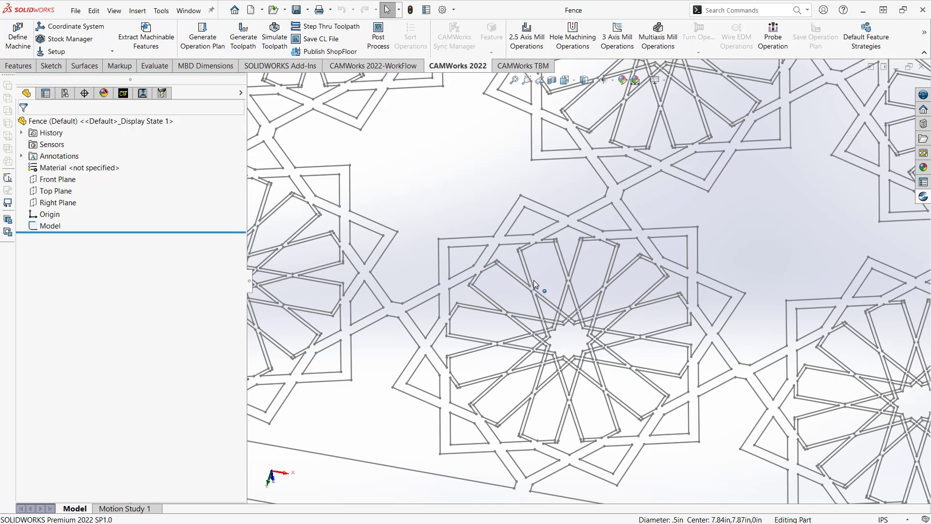
pyautogui.moveTo(538, 223)
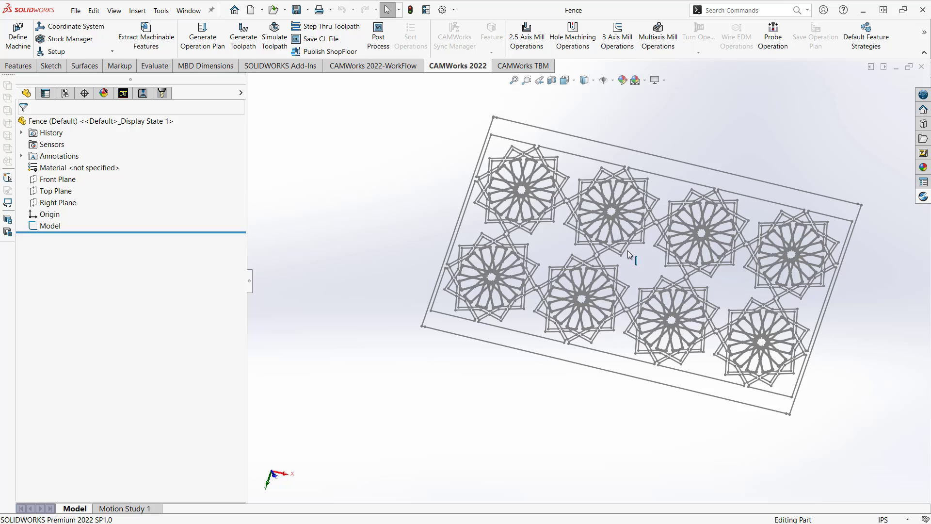
# Step: Run the toolpath simulation of Contour Mill1 with the 0.0156 flat end
pyautogui.click(122, 93)
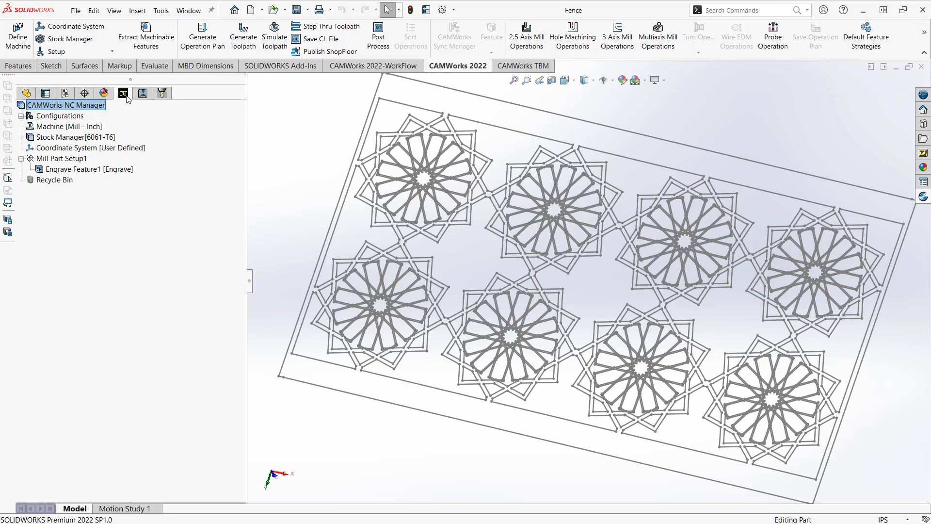
pyautogui.moveTo(130, 101)
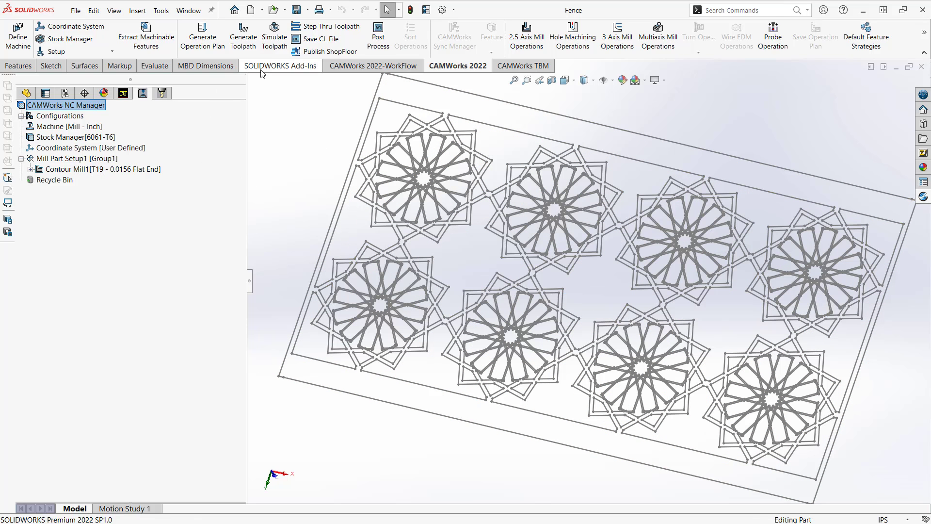
pyautogui.click(274, 35)
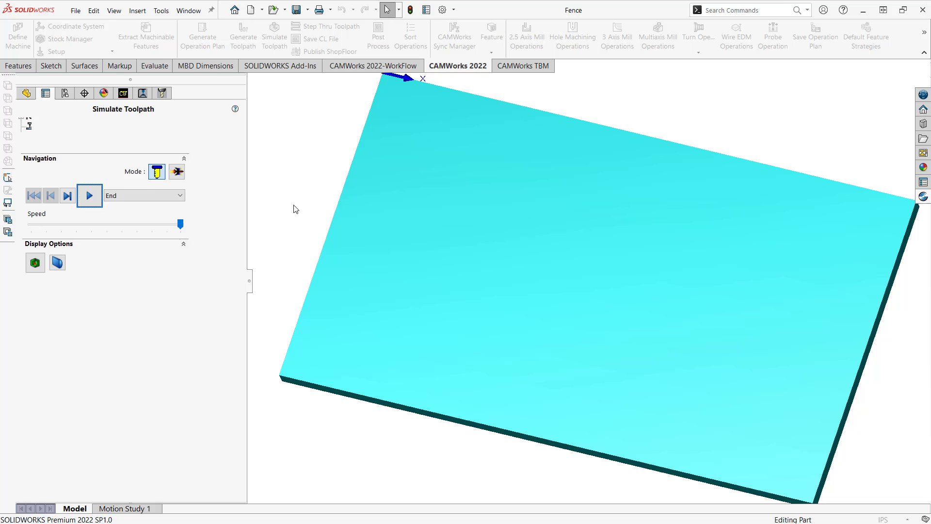
pyautogui.click(90, 195)
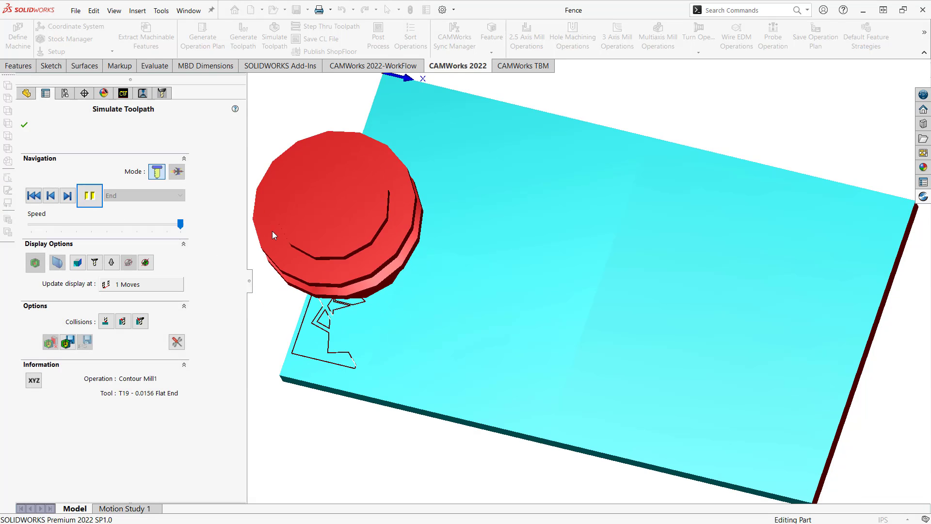